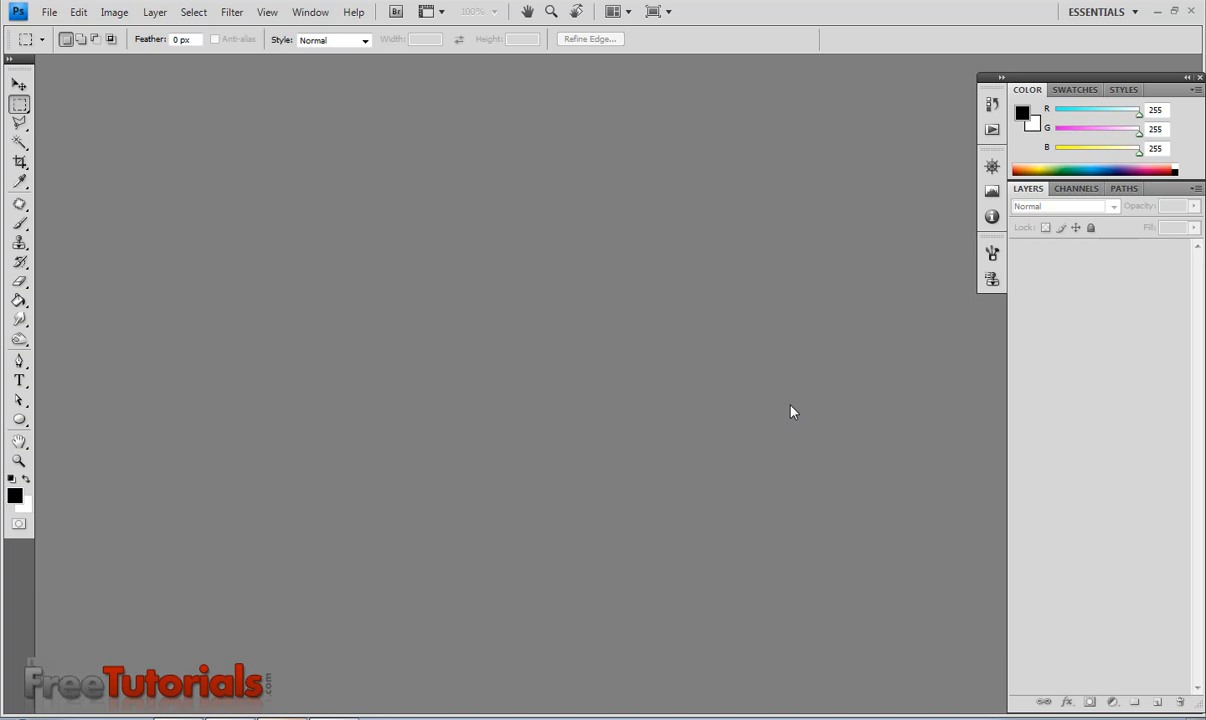
{"action": "mouse_move", "coordinate": [760, 407]}
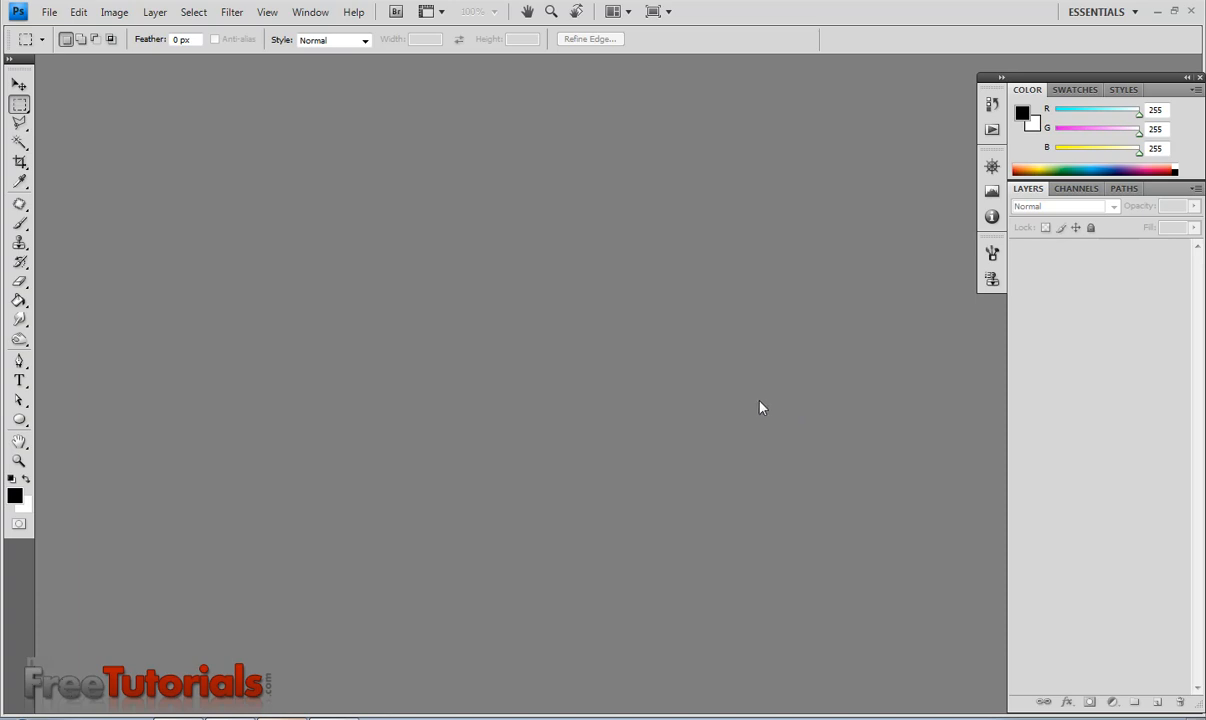
{"action": "mouse_move", "coordinate": [638, 429]}
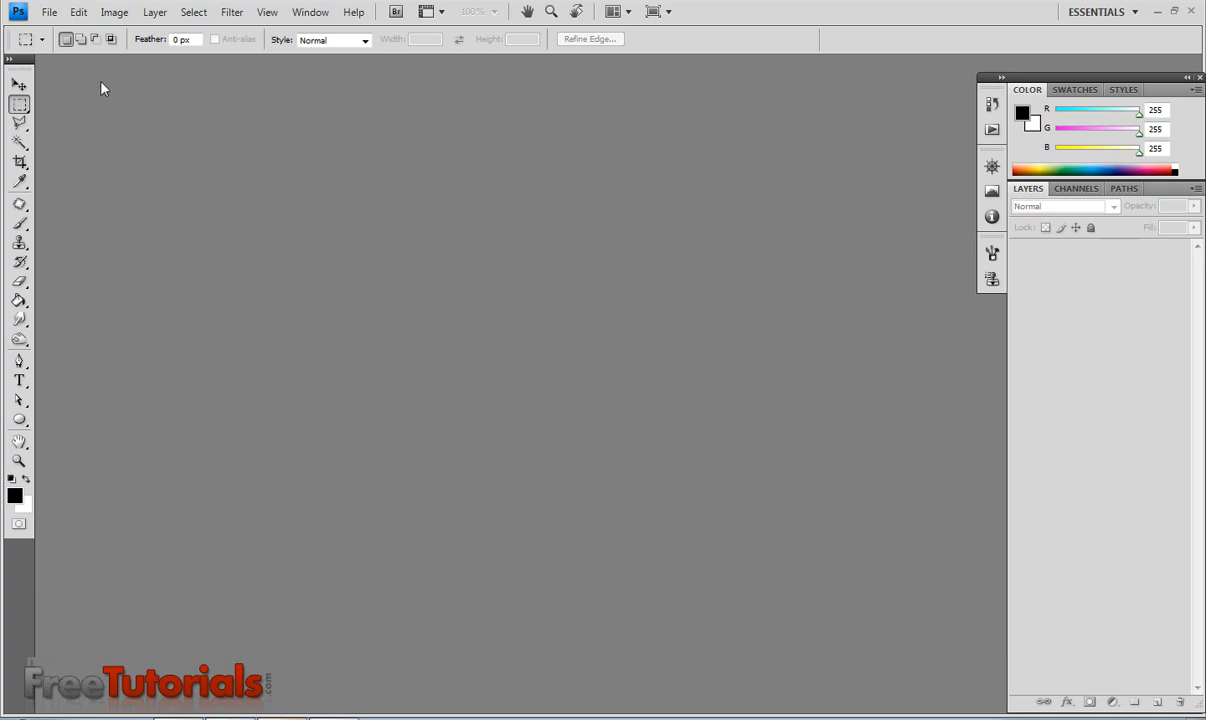
Create a new white 579 x 443 pixel document, Untitled-1.
{"action": "left_click", "coordinate": [48, 12]}
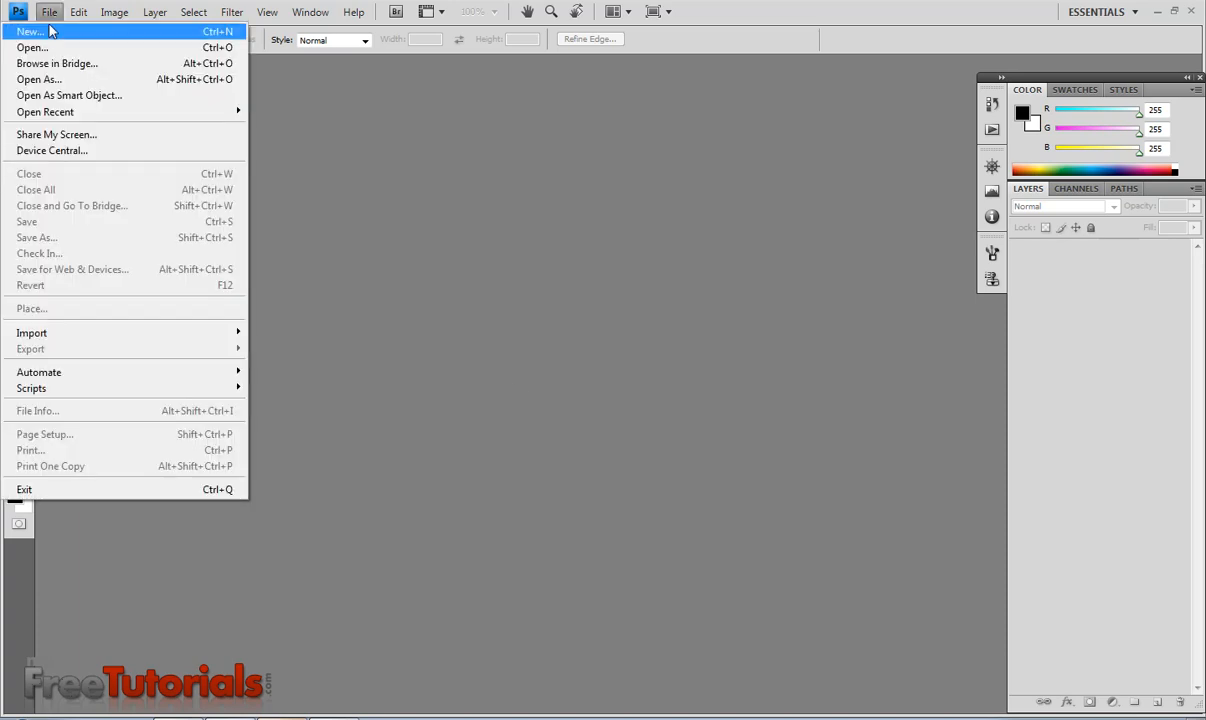
{"action": "left_click", "coordinate": [30, 31]}
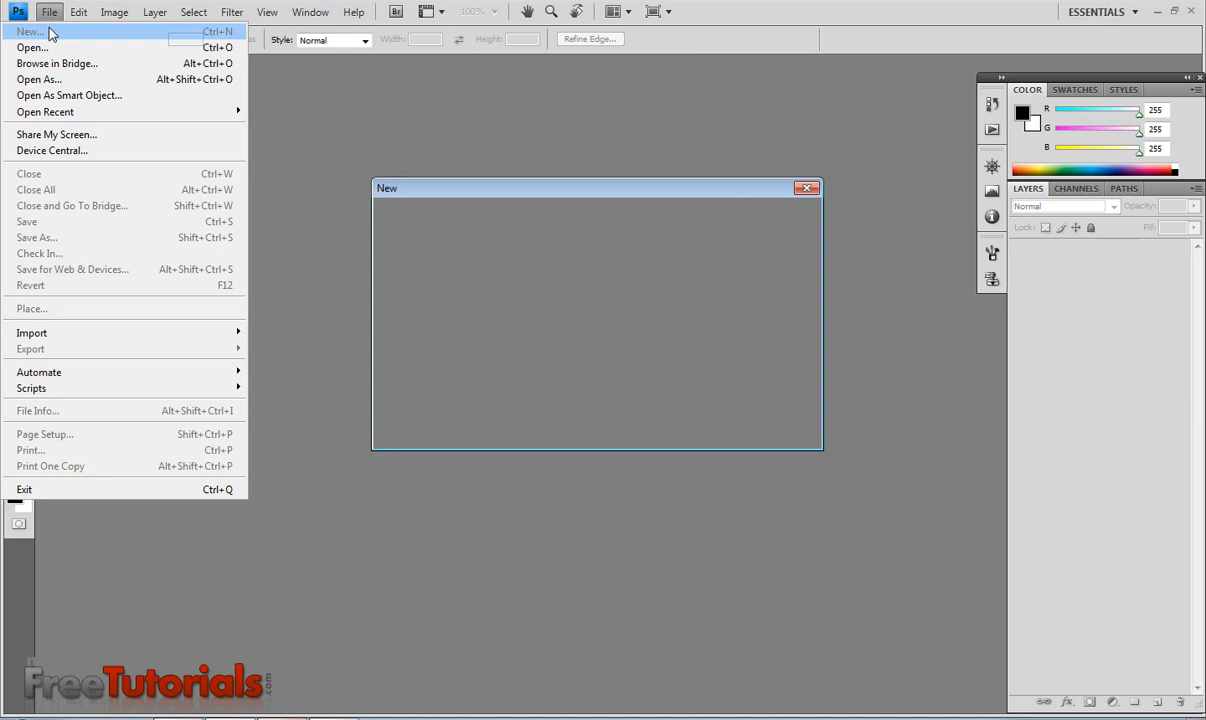
{"action": "left_click", "coordinate": [30, 31]}
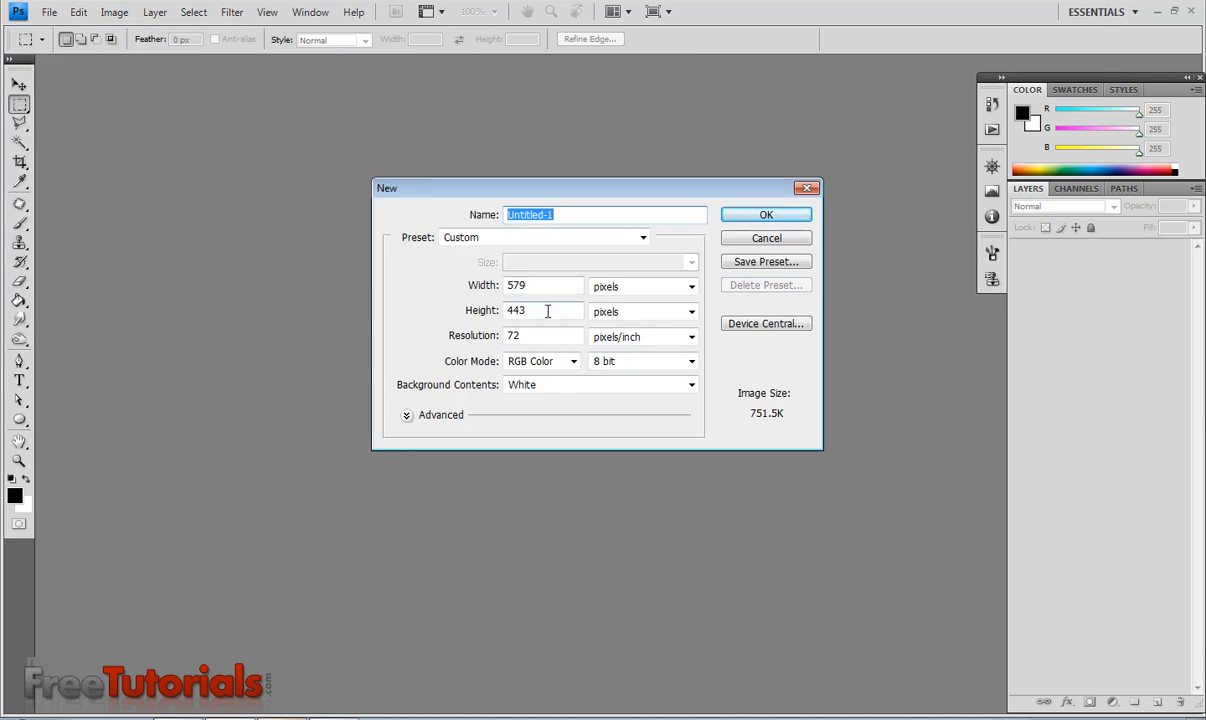
{"action": "mouse_move", "coordinate": [622, 300]}
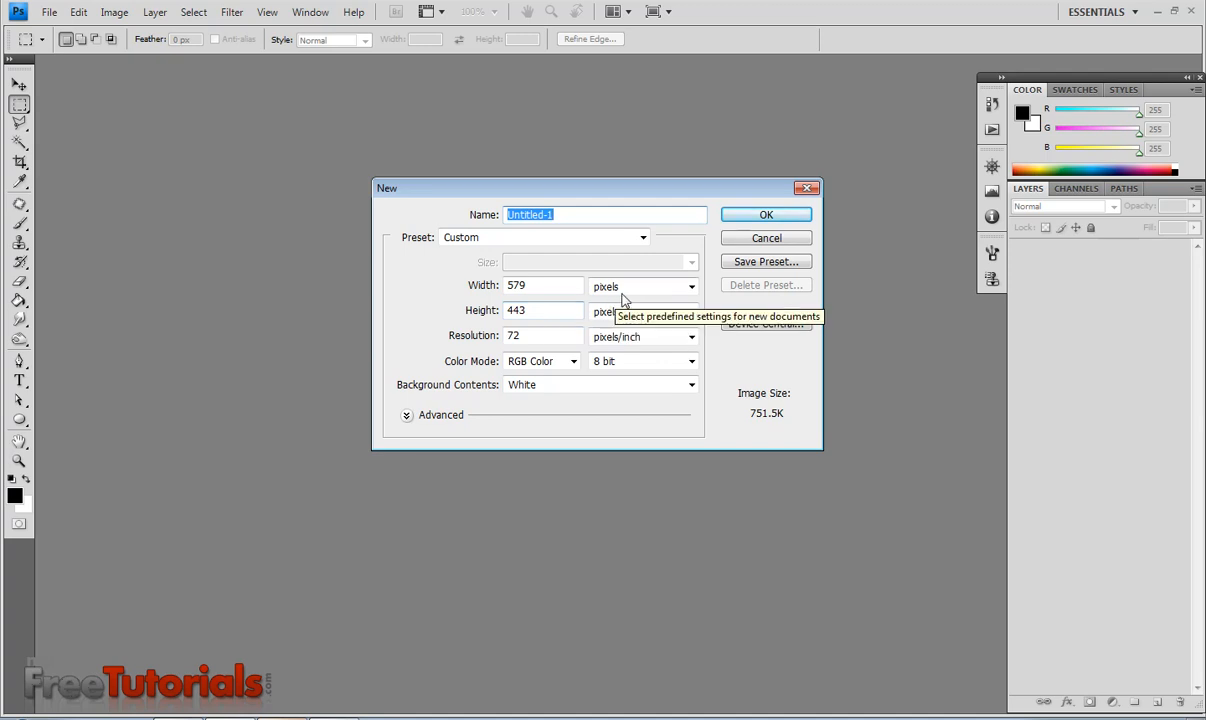
{"action": "left_click", "coordinate": [766, 214]}
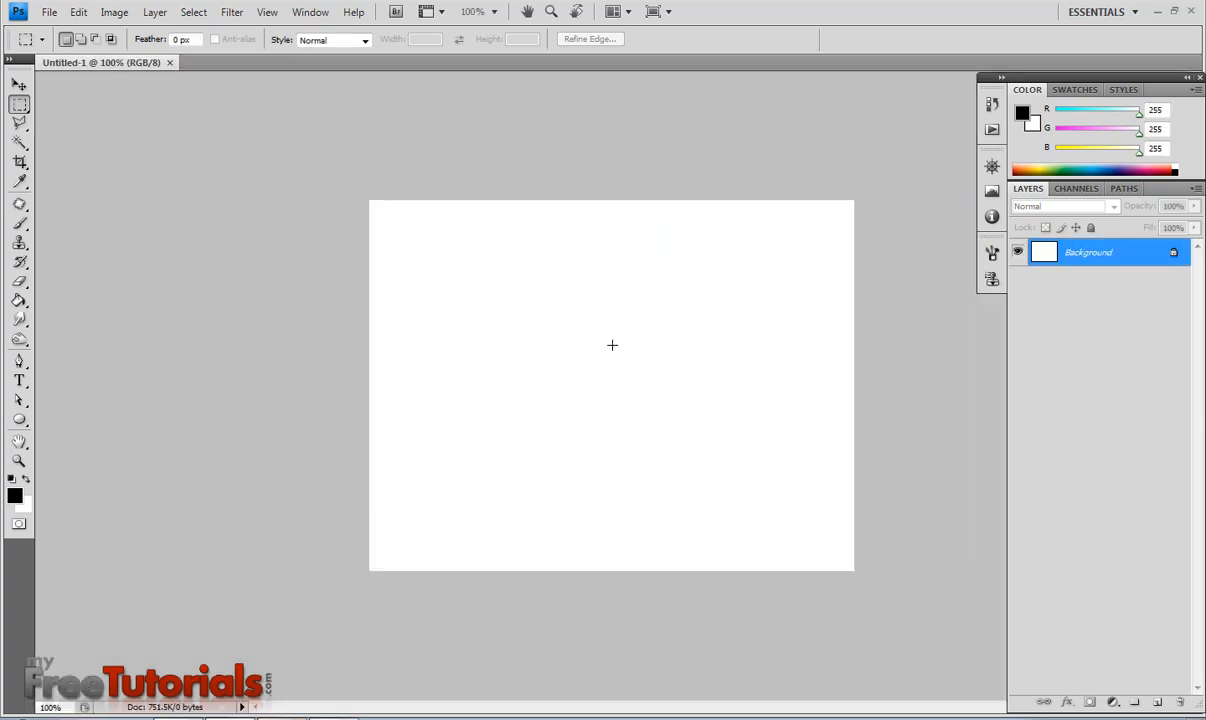
{"action": "mouse_move", "coordinate": [251, 242]}
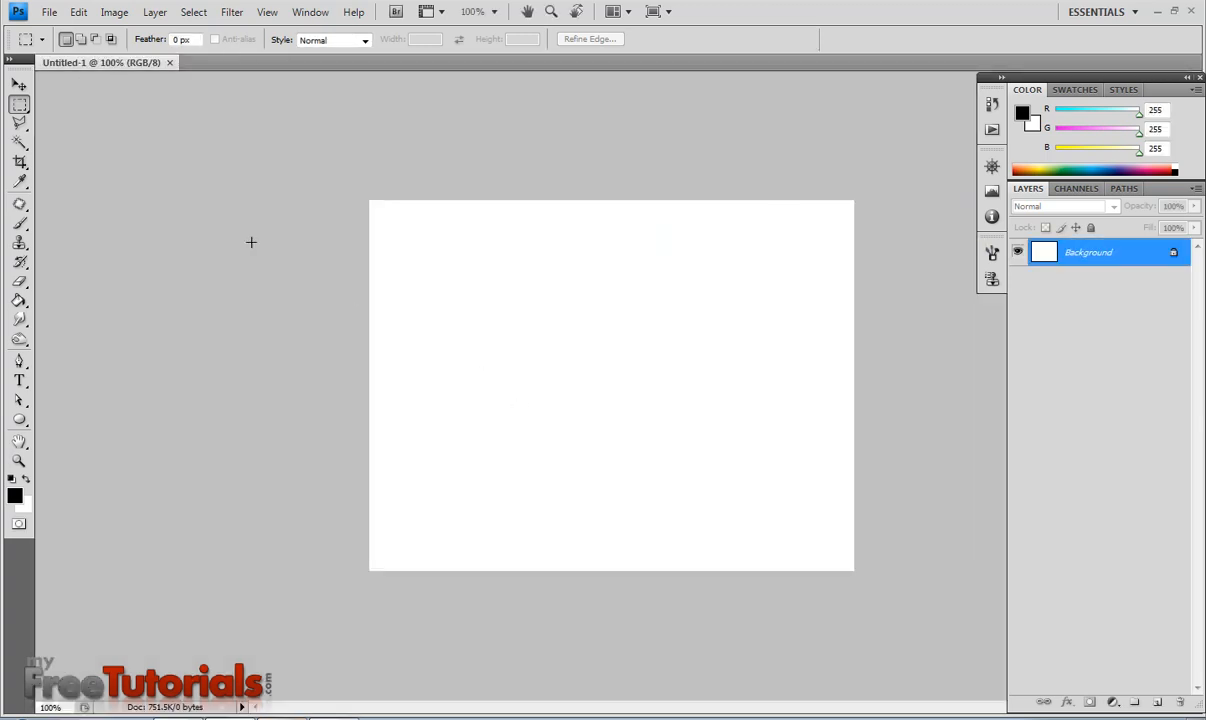
Open text_on_the_window_window.jpg from the Desktop.
{"action": "left_click", "coordinate": [48, 12]}
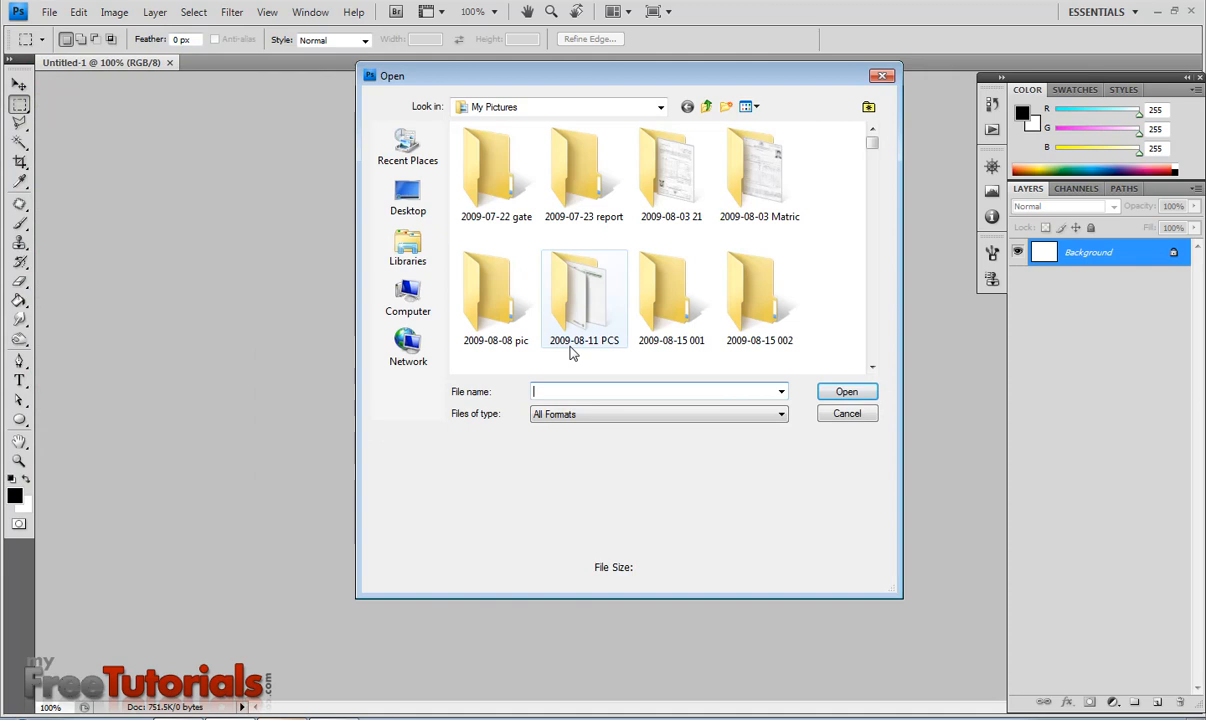
{"action": "left_click", "coordinate": [407, 197]}
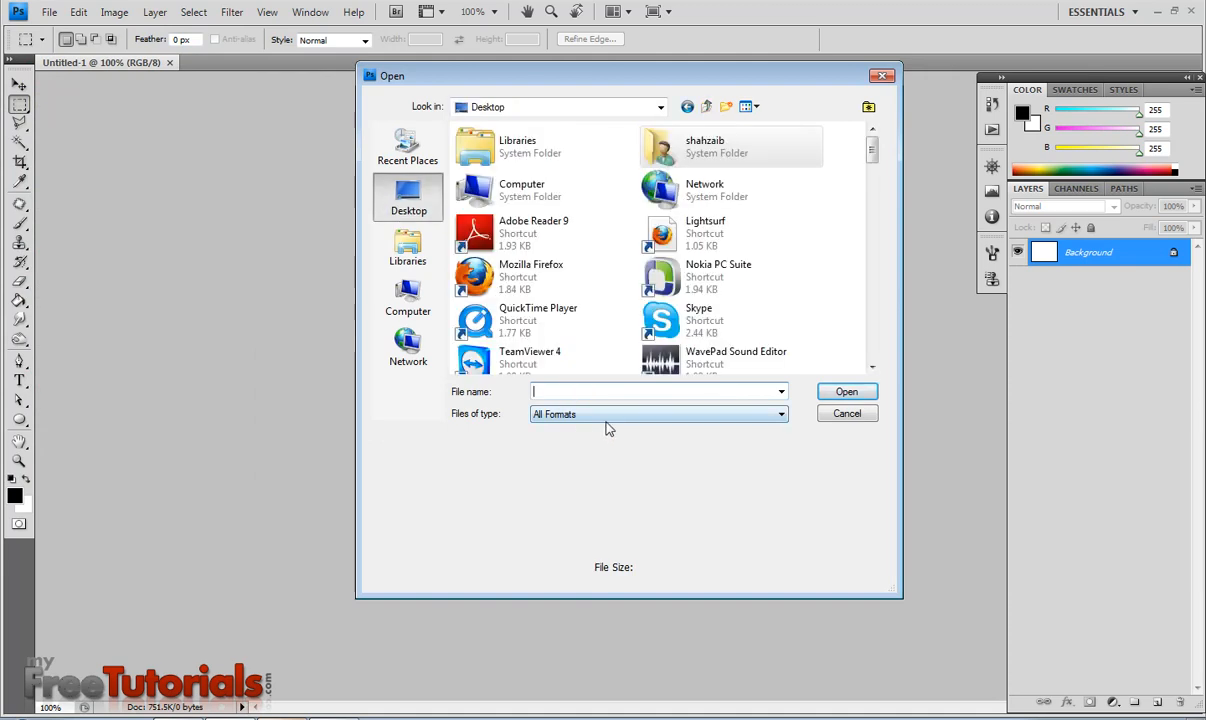
{"action": "type", "text": "te"}
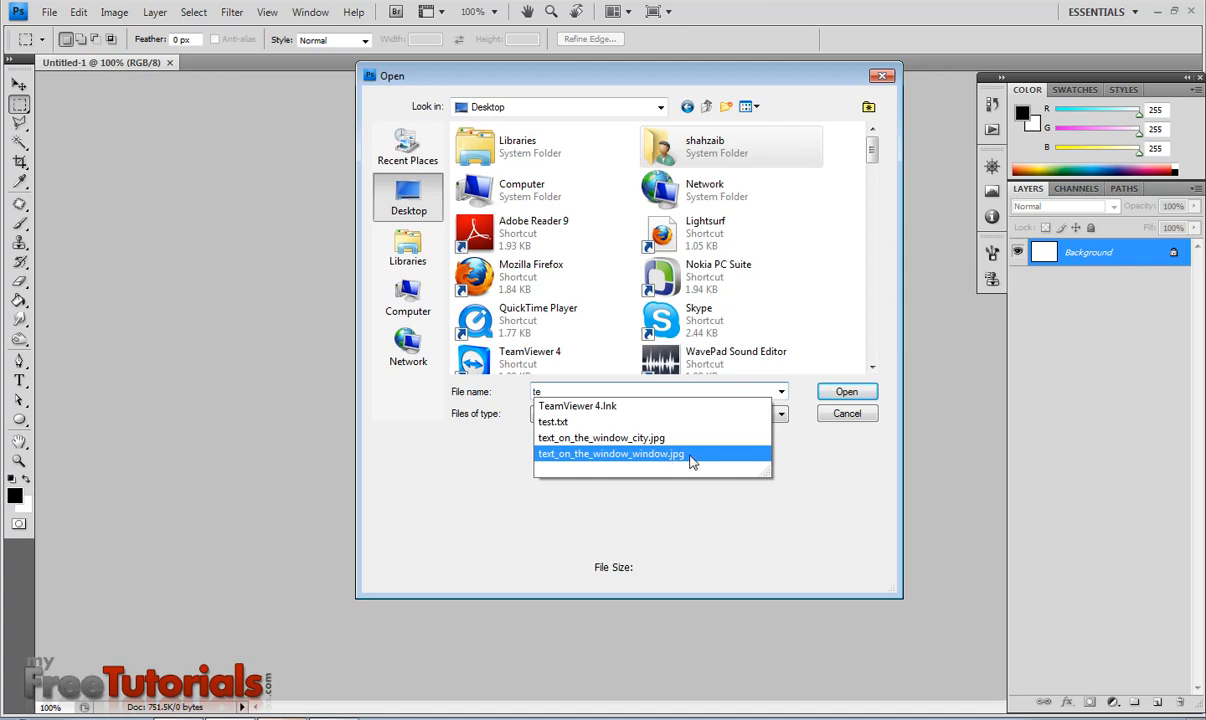
{"action": "left_click", "coordinate": [845, 391]}
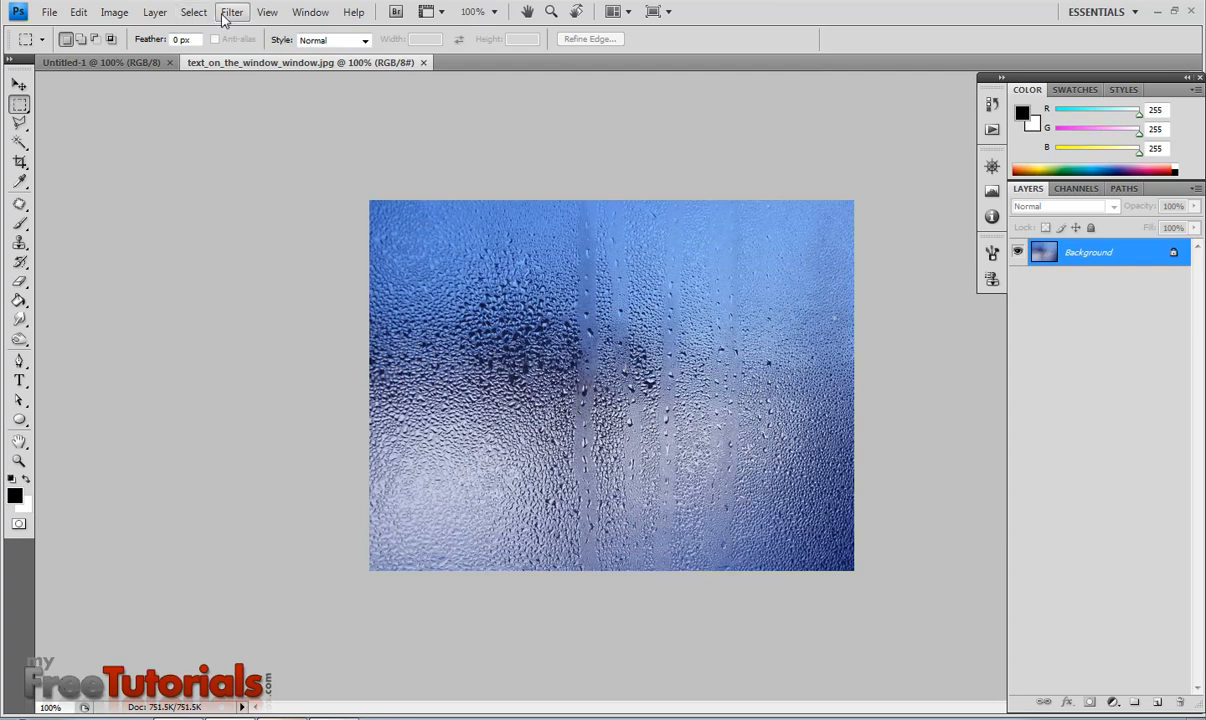
Desaturate the water-drop window photo to greyscale.
{"action": "left_click", "coordinate": [78, 12]}
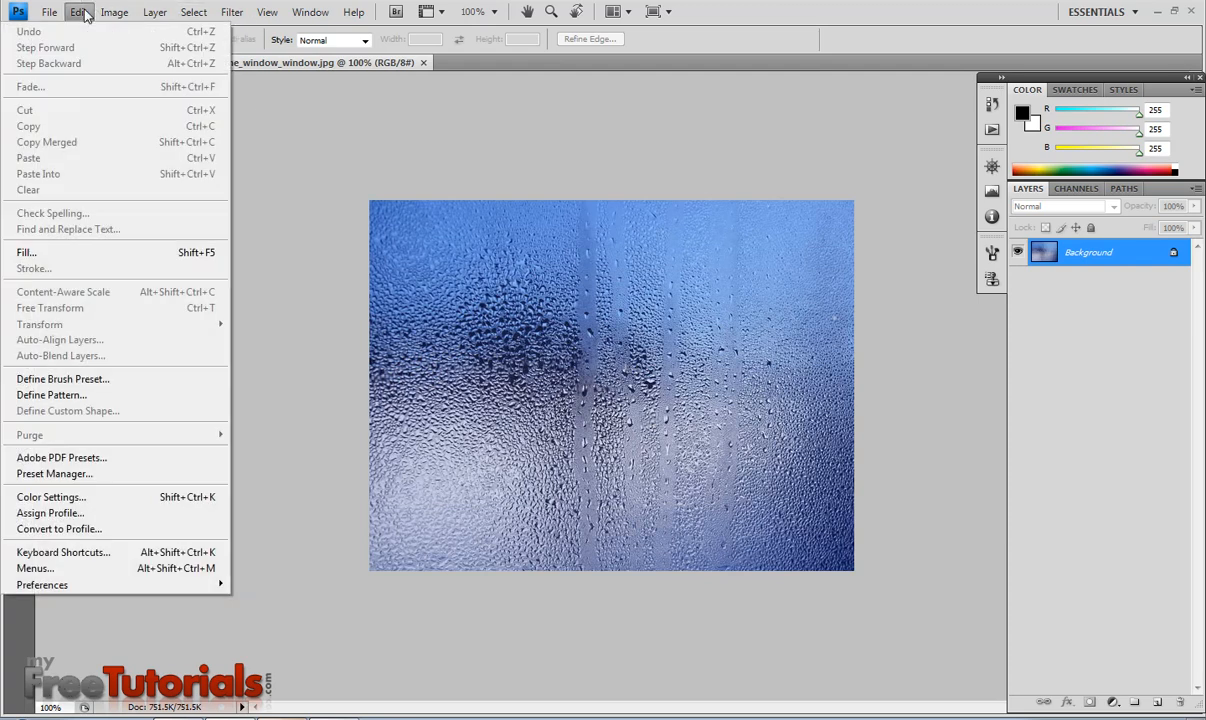
{"action": "left_click", "coordinate": [114, 11]}
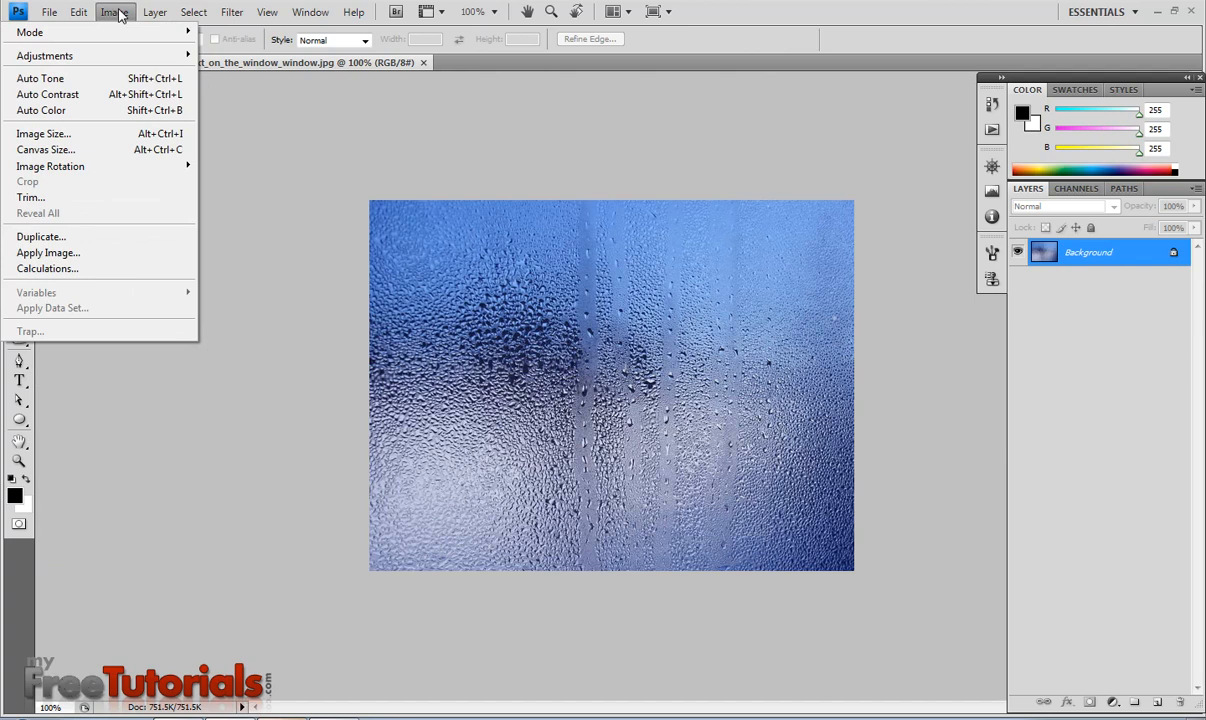
{"action": "mouse_move", "coordinate": [44, 55]}
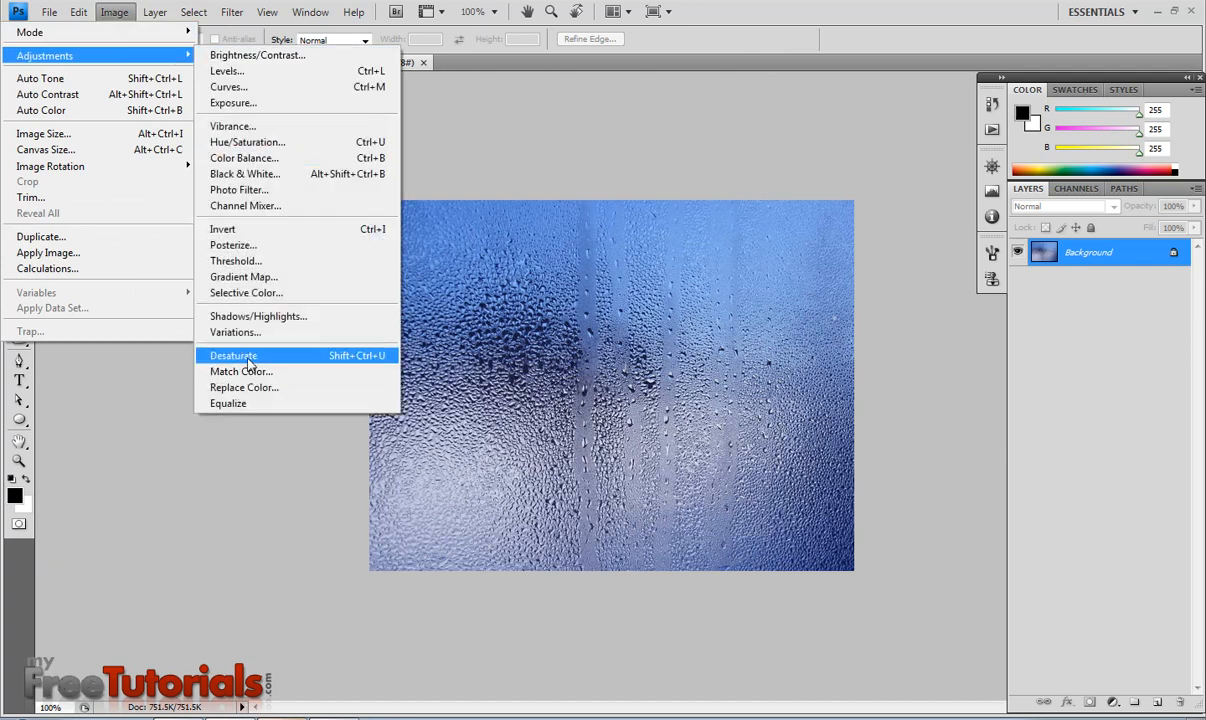
{"action": "left_click", "coordinate": [233, 355]}
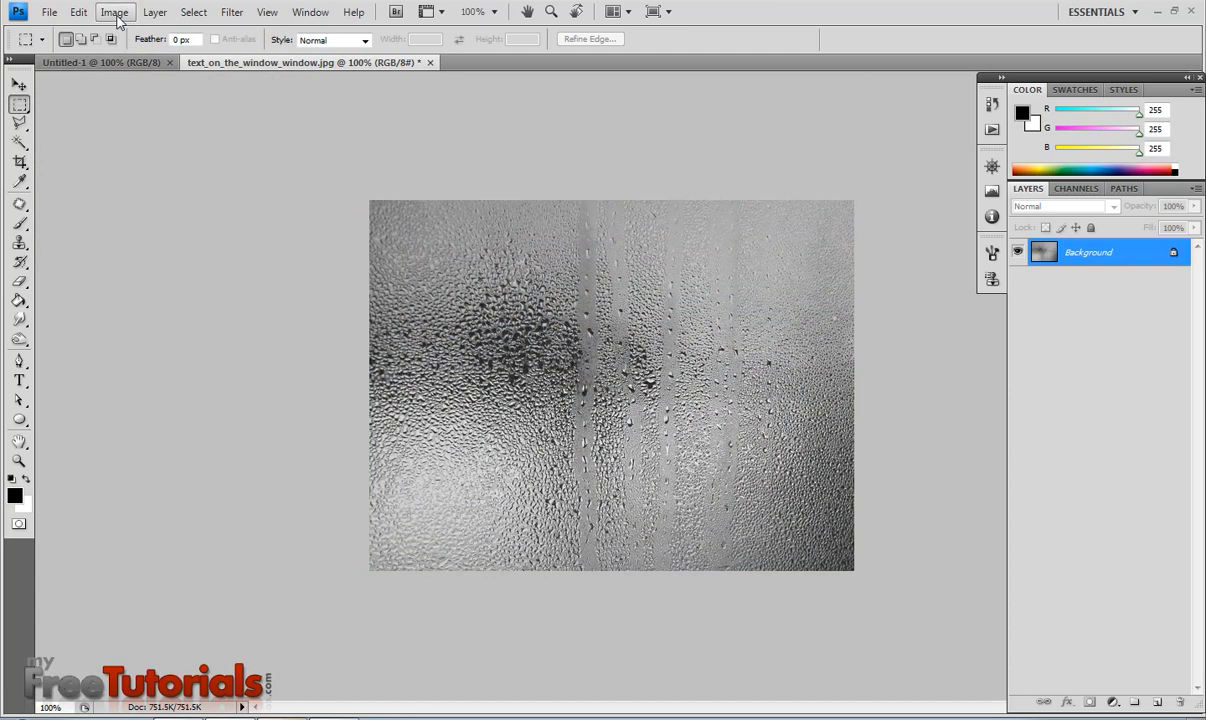
Apply Levels with input black point at 38 to darken shadows.
{"action": "left_click", "coordinate": [114, 11]}
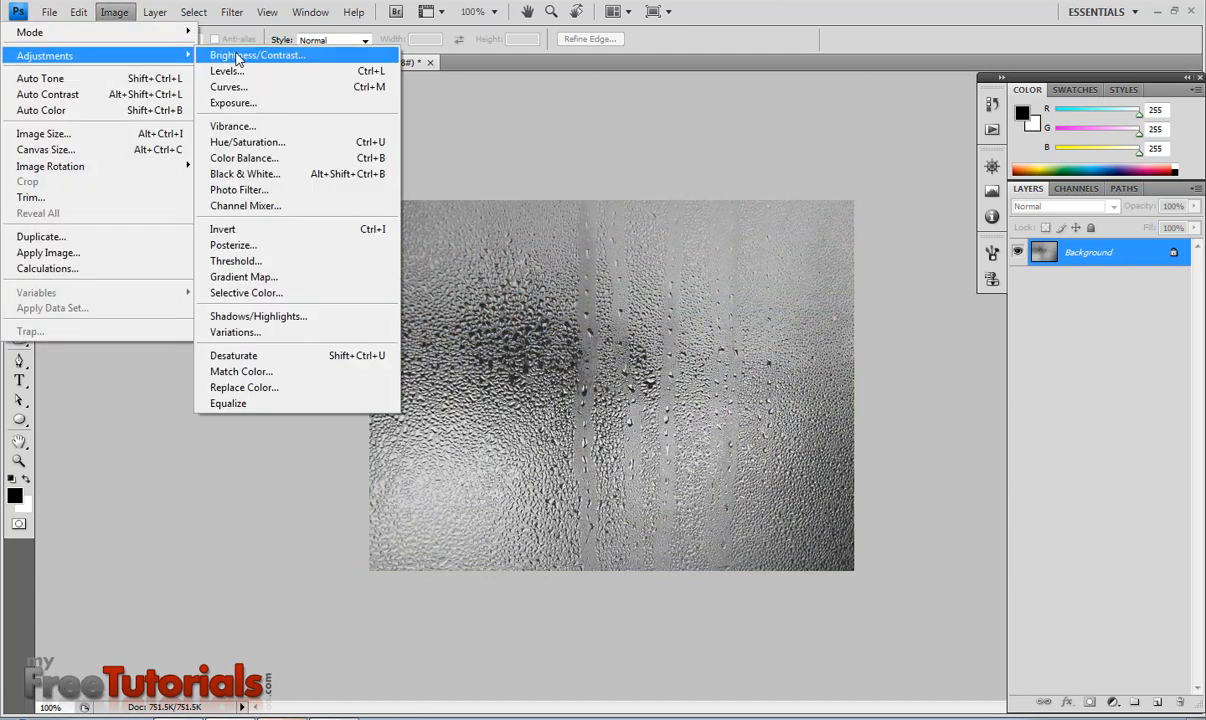
{"action": "left_click", "coordinate": [226, 70]}
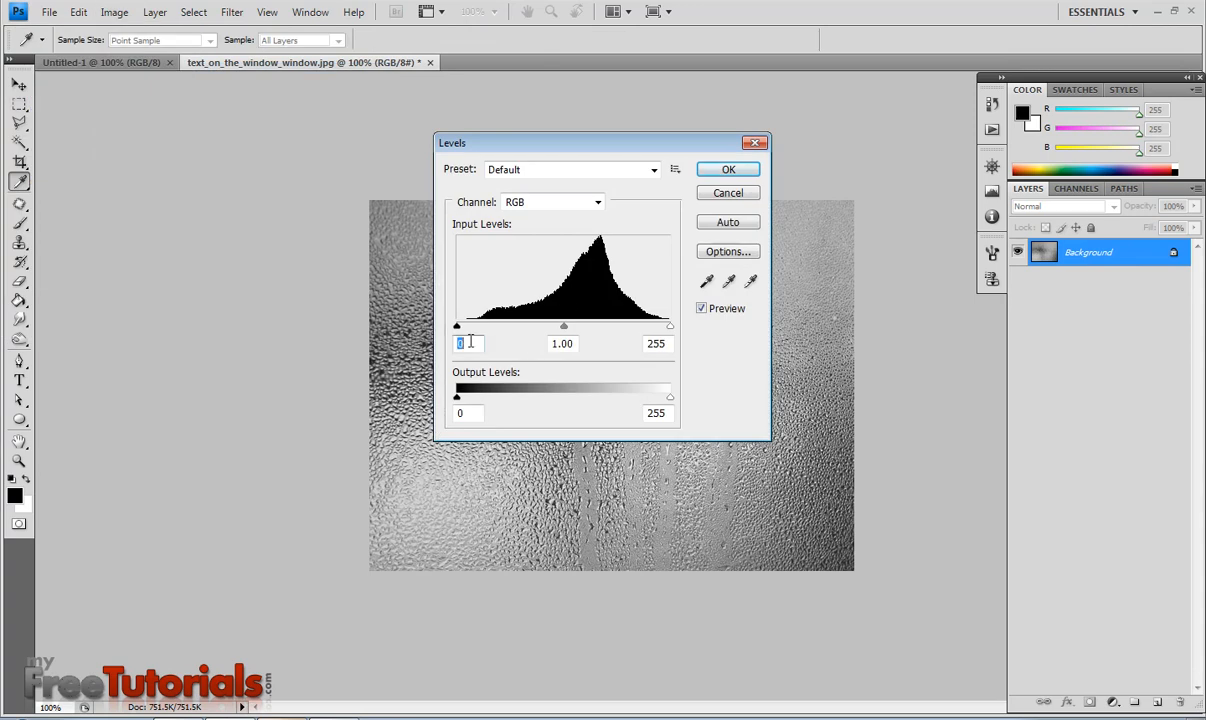
{"action": "type", "text": "38"}
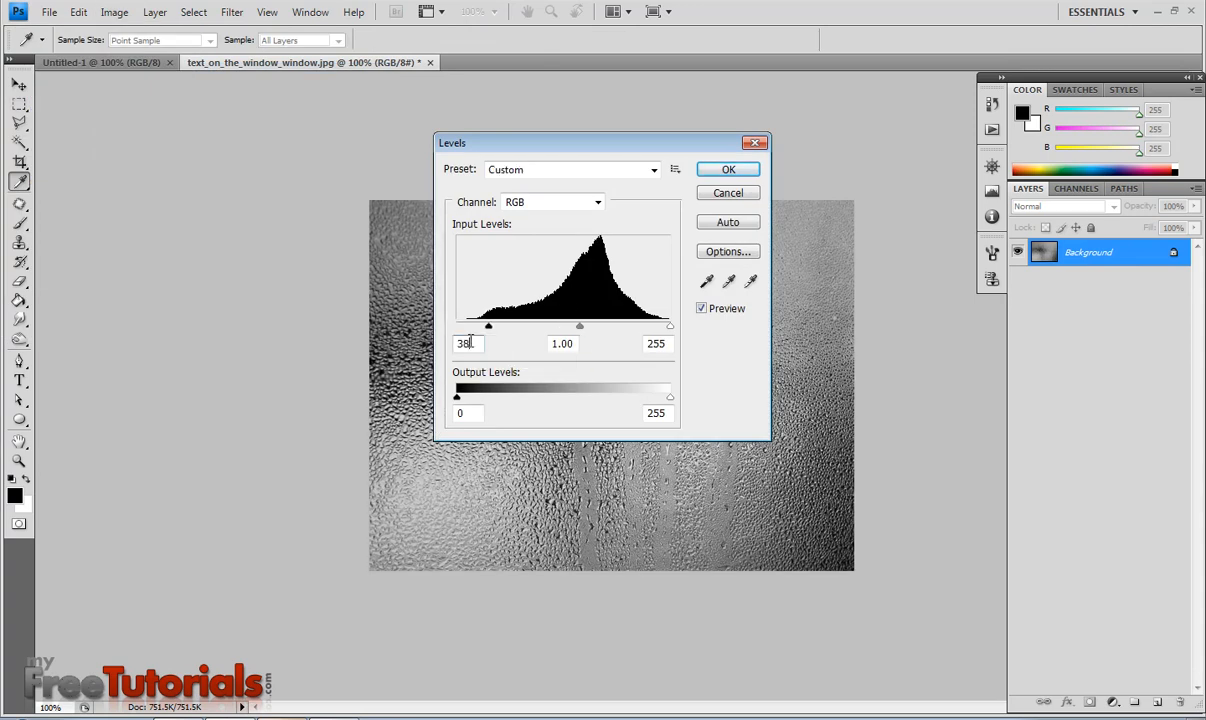
{"action": "left_click", "coordinate": [728, 168]}
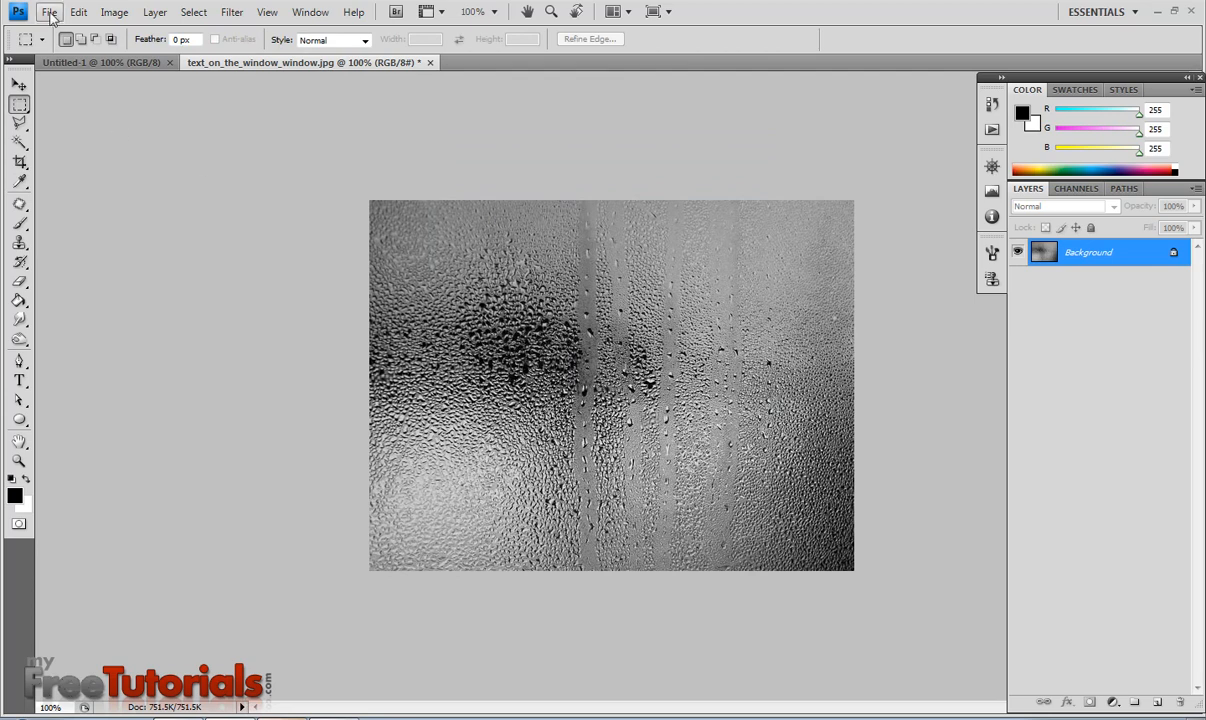
Open the city night photo text_on_the_window_city.jpg.
{"action": "left_click", "coordinate": [49, 12]}
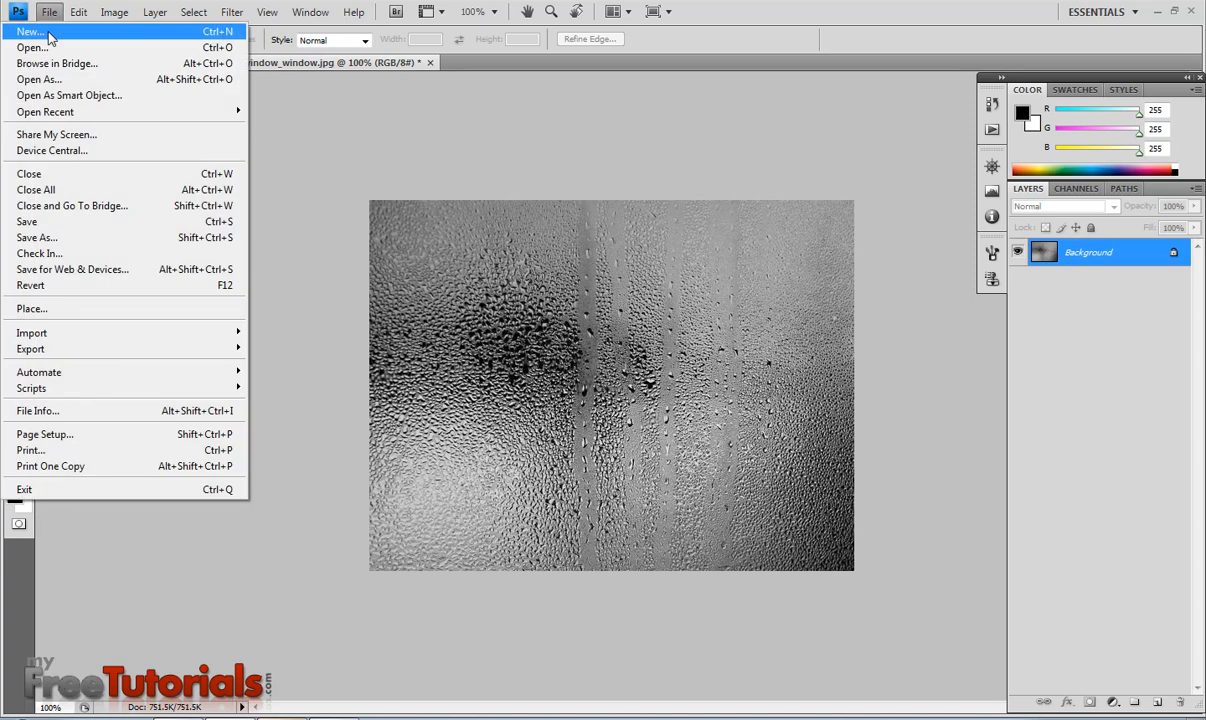
{"action": "left_click", "coordinate": [33, 47]}
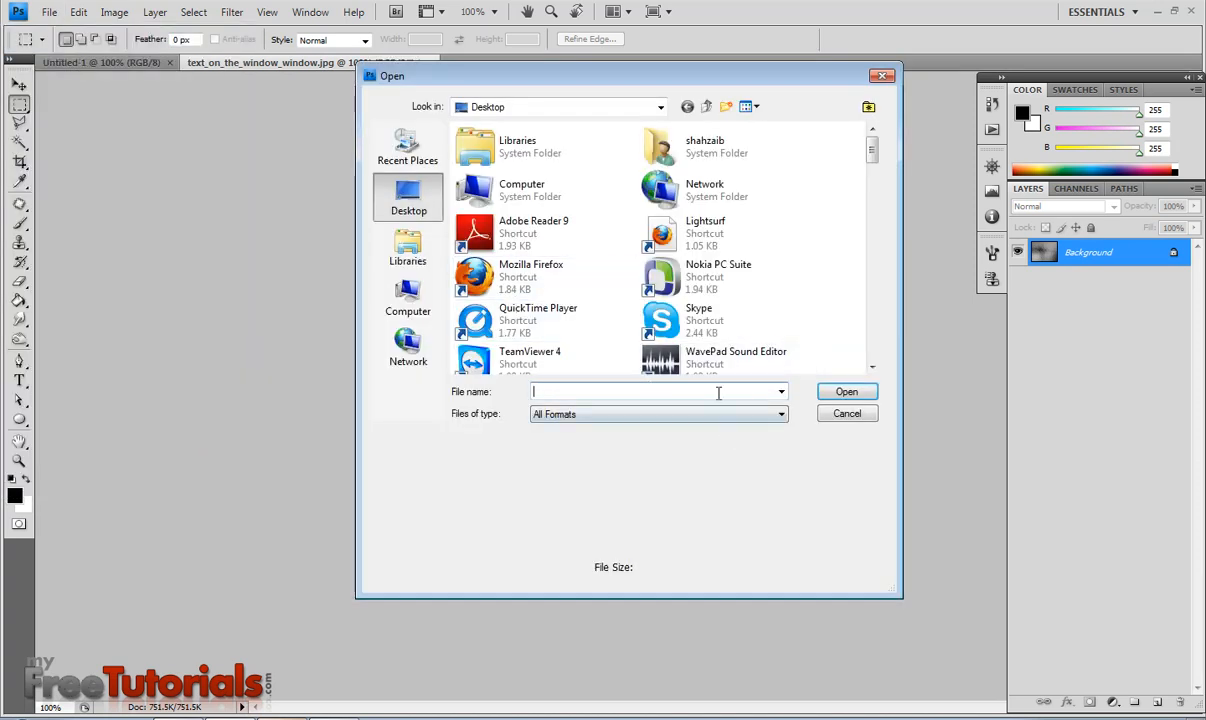
{"action": "type", "text": "text"}
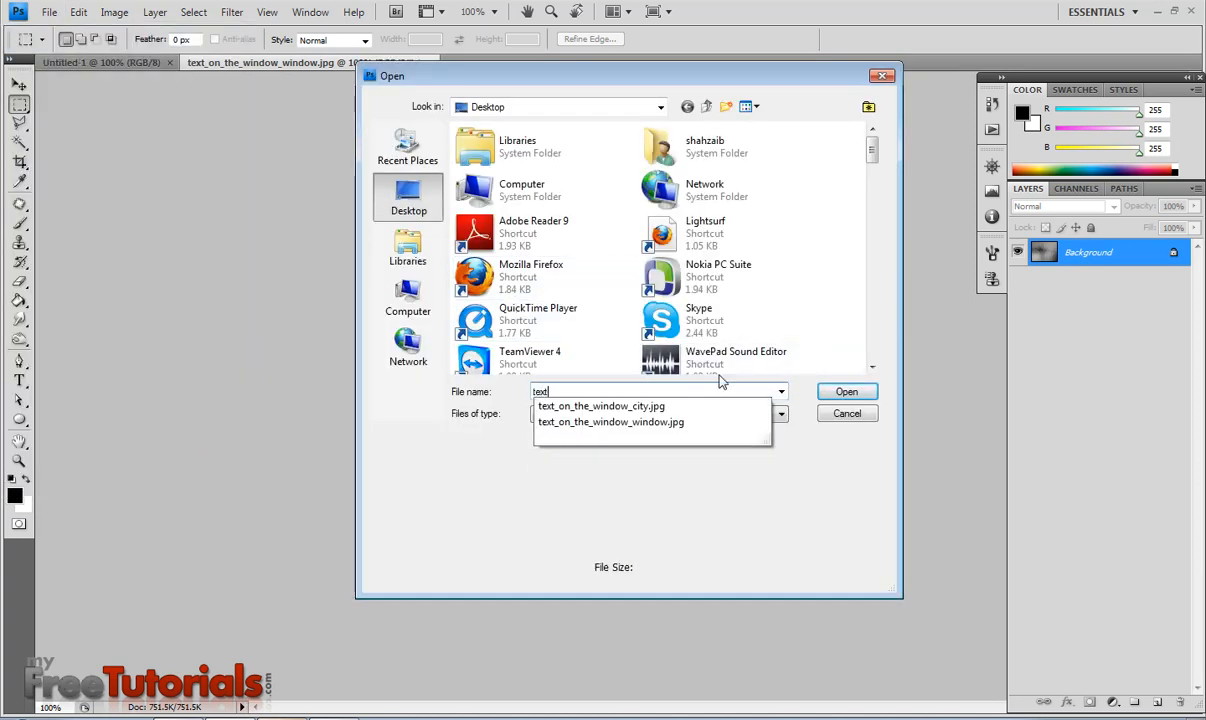
{"action": "left_click", "coordinate": [601, 406]}
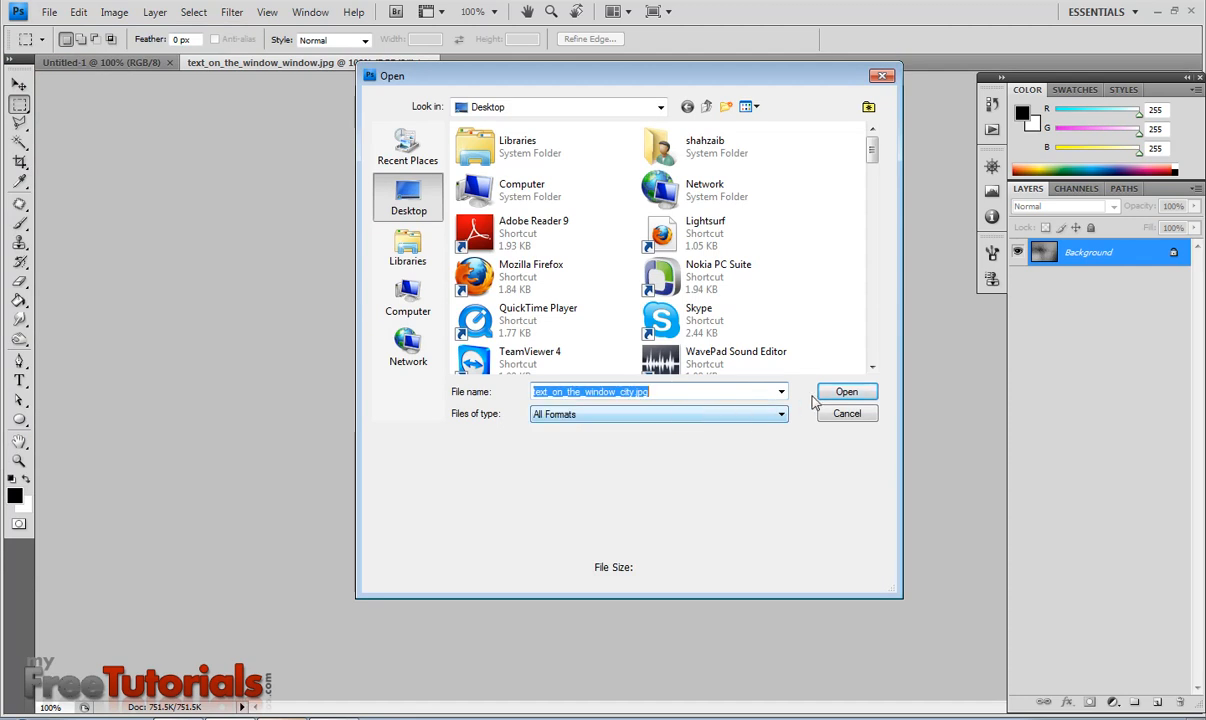
{"action": "left_click", "coordinate": [846, 391]}
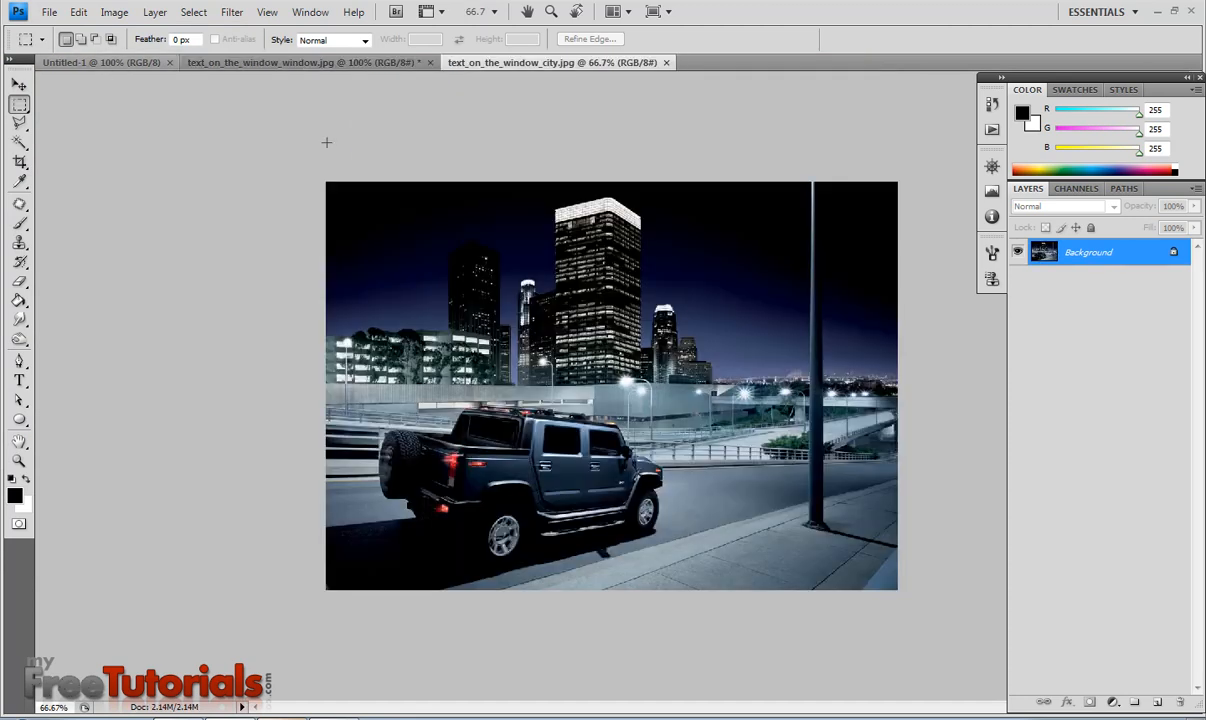
Switch to the water-drop photo tab, then bring the city night photo document forward.
{"action": "left_click", "coordinate": [20, 85]}
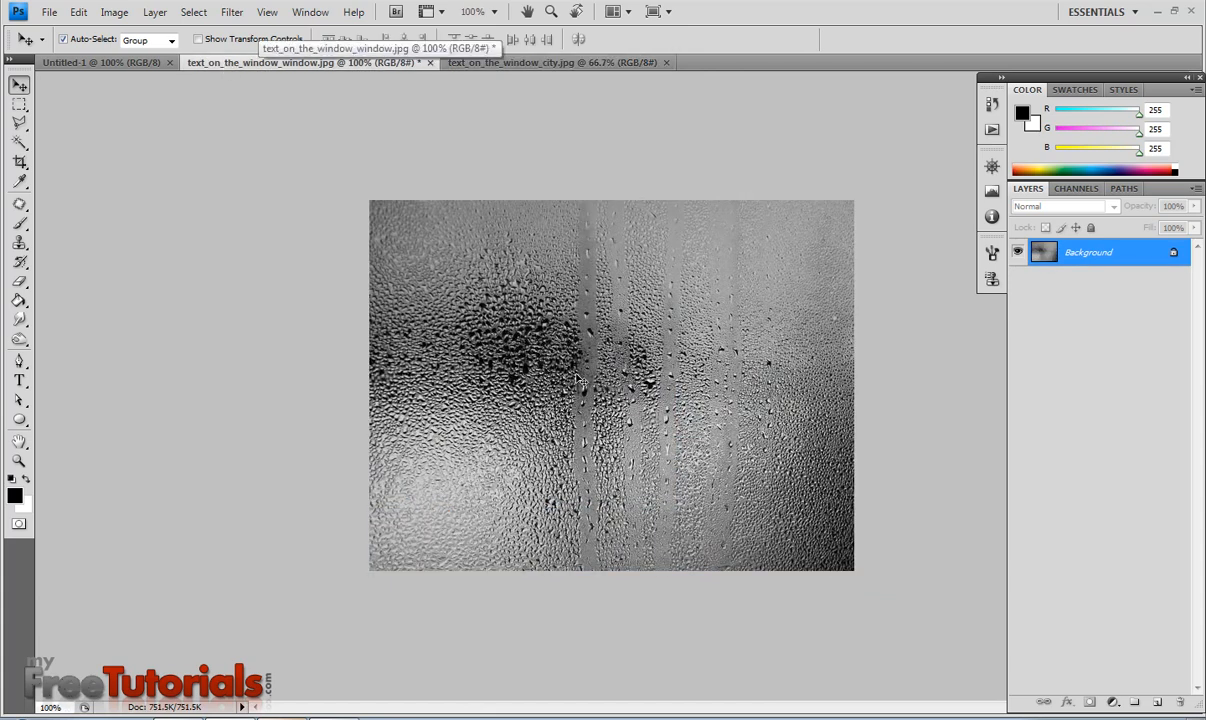
{"action": "mouse_move", "coordinate": [176, 180]}
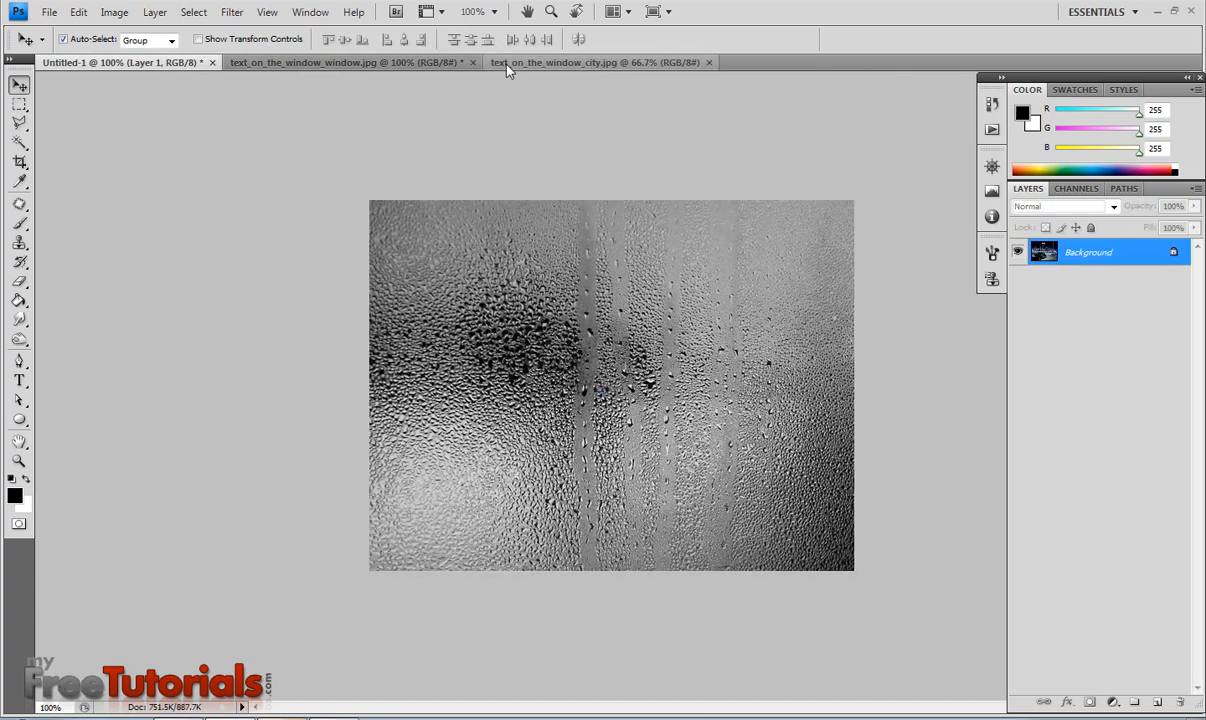
{"action": "left_click", "coordinate": [595, 62]}
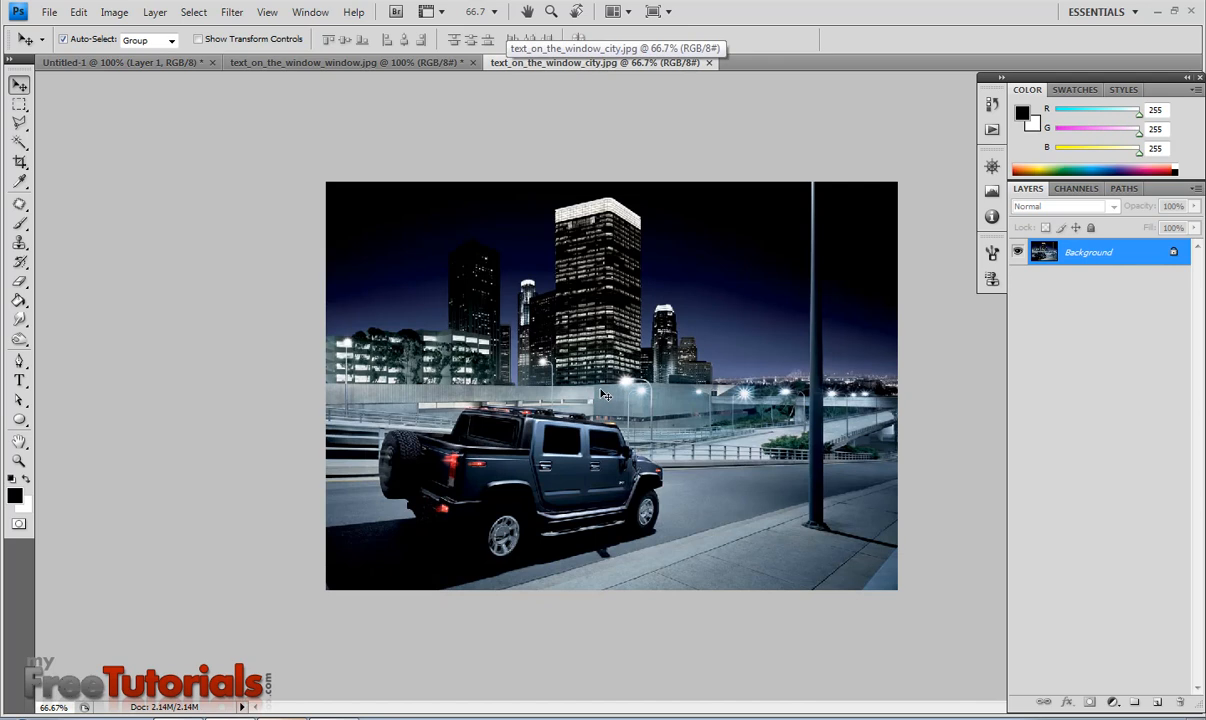
{"action": "mouse_move", "coordinate": [119, 116]}
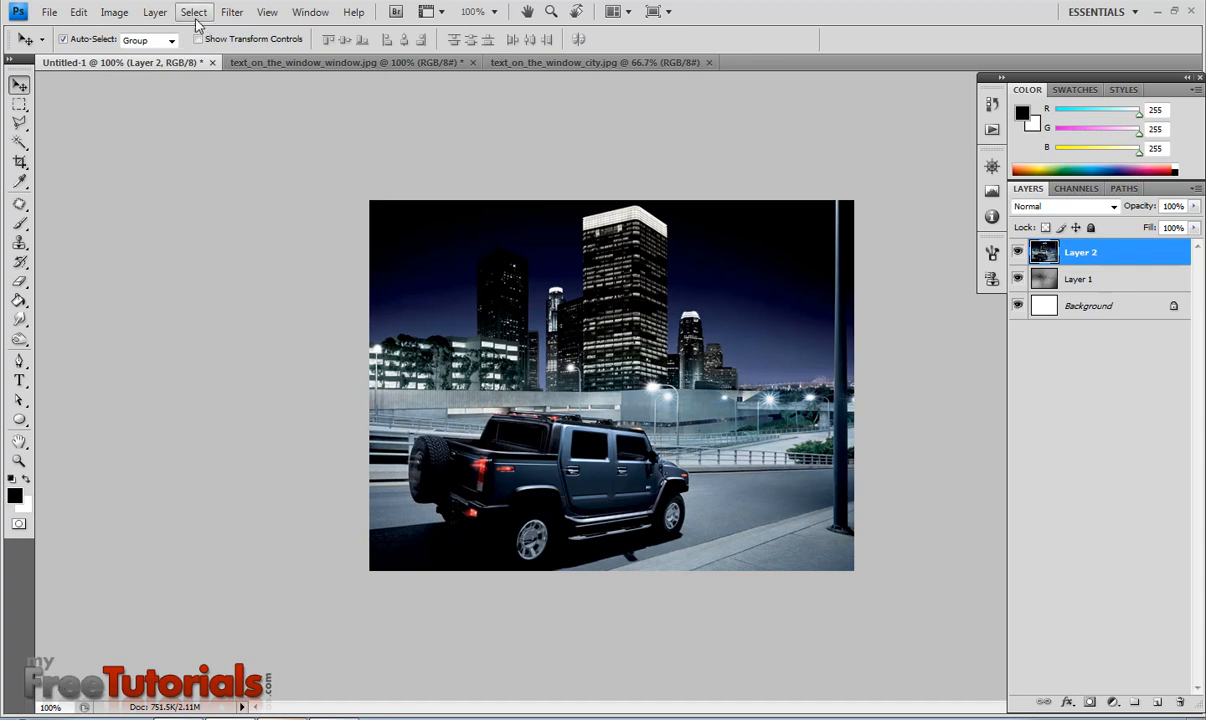
Apply a 5.5-pixel Gaussian Blur to the city photo layer.
{"action": "left_click", "coordinate": [232, 12]}
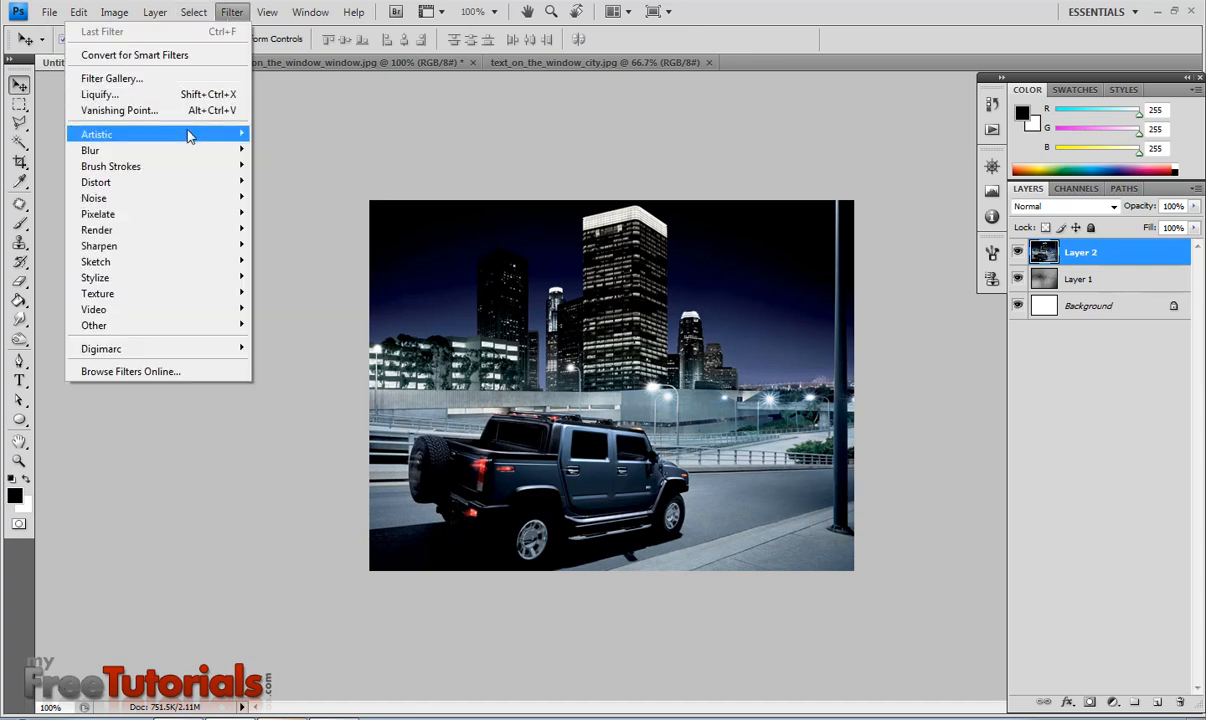
{"action": "mouse_move", "coordinate": [90, 150]}
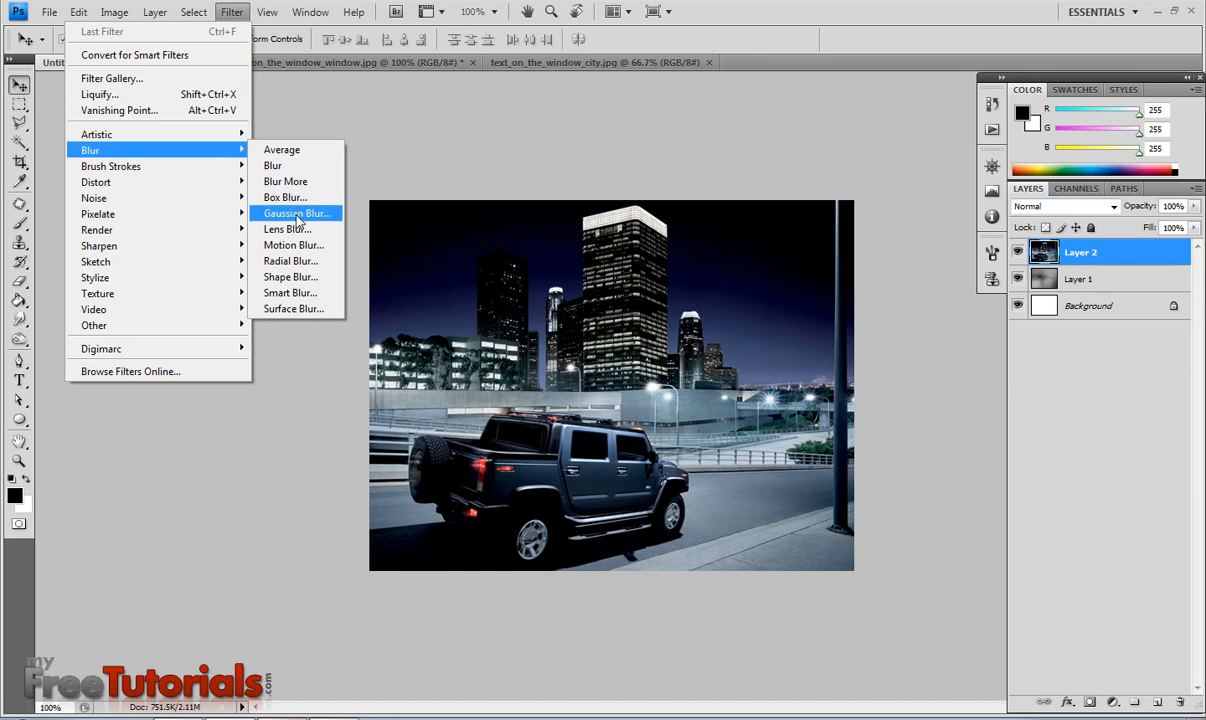
{"action": "left_click", "coordinate": [296, 213]}
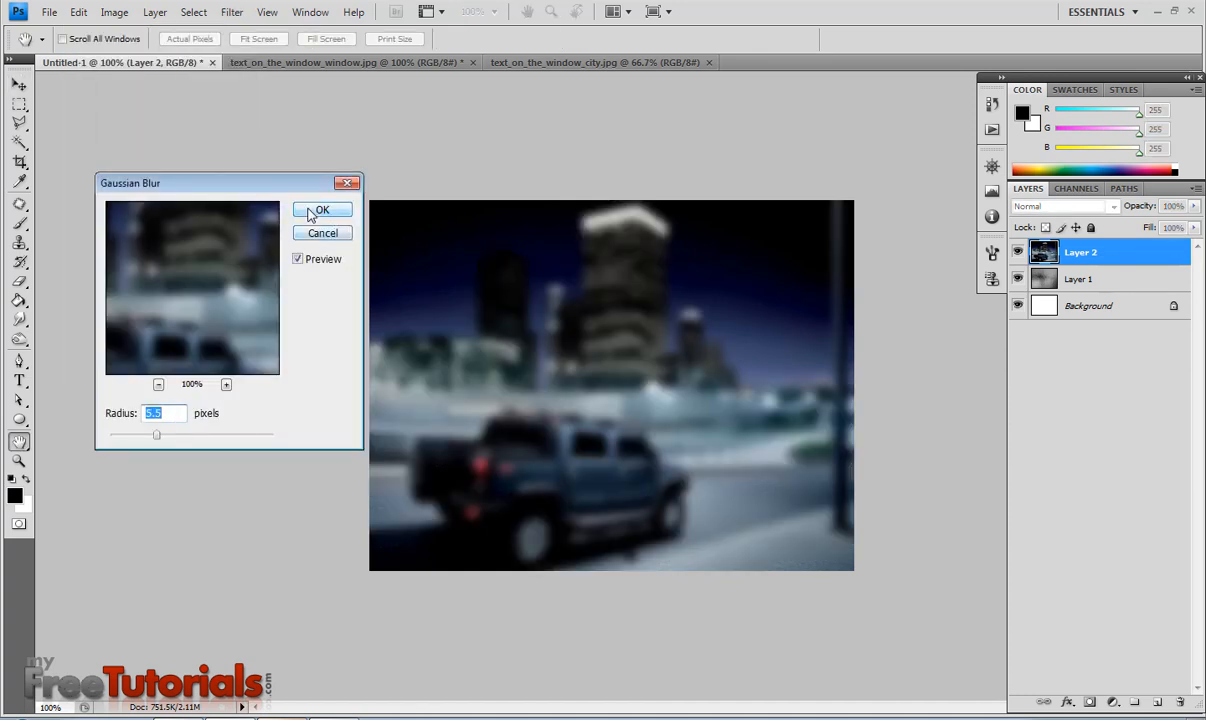
{"action": "left_click", "coordinate": [322, 210]}
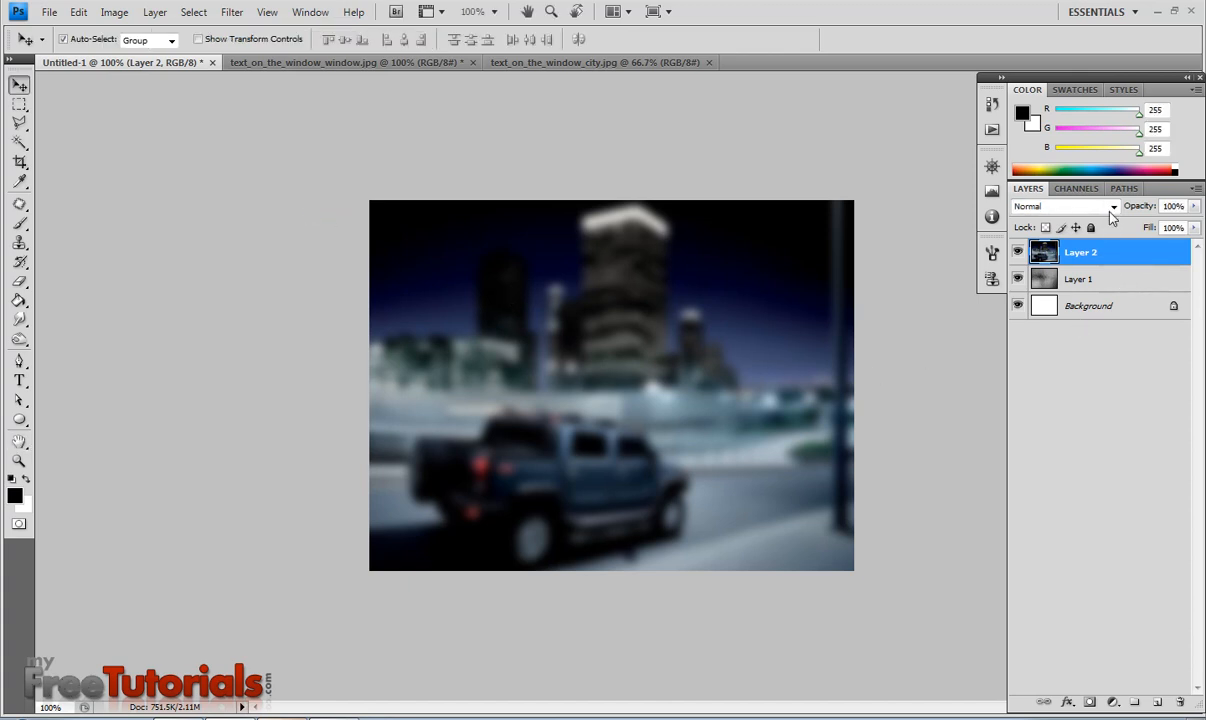
Set Layer 2 to Overlay blend mode at 80% opacity.
{"action": "left_click", "coordinate": [1065, 206]}
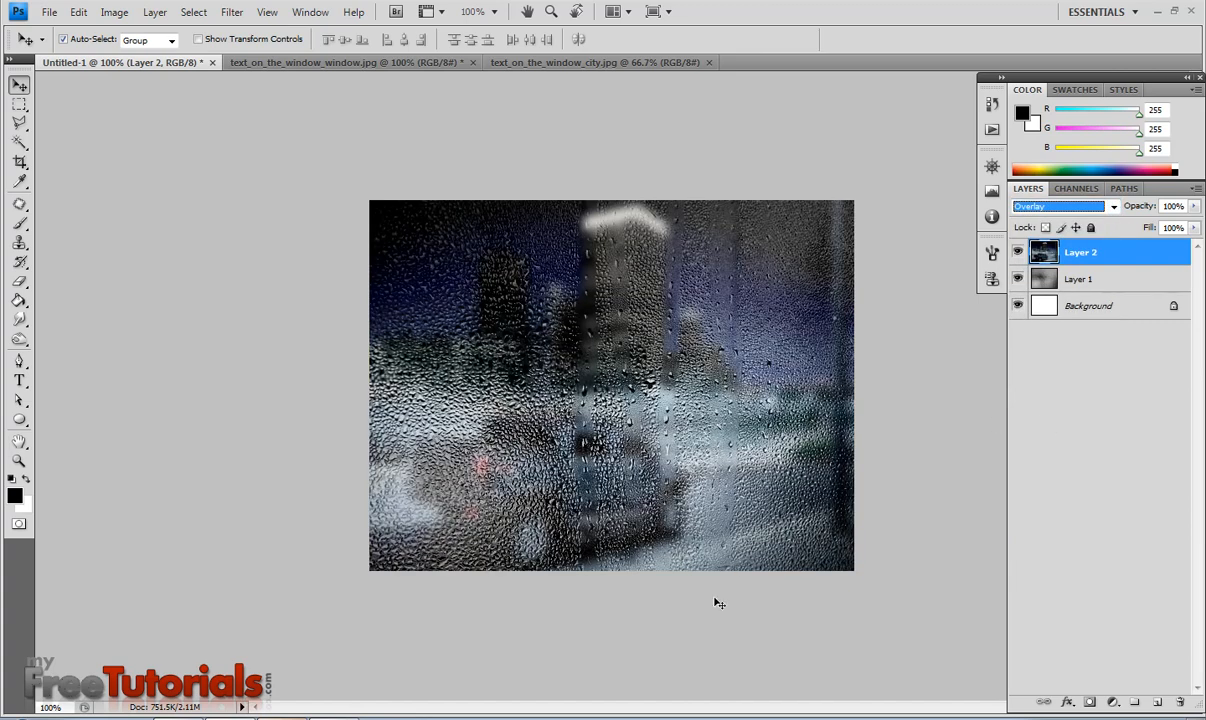
{"action": "mouse_move", "coordinate": [694, 614]}
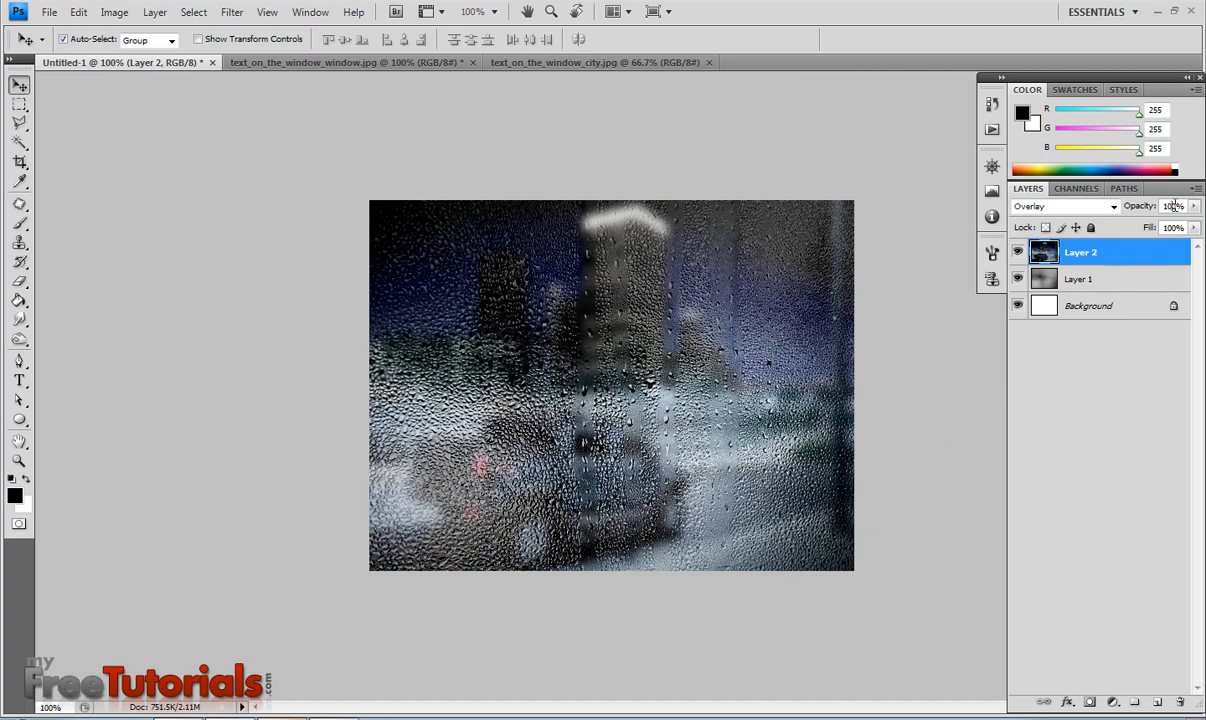
{"action": "type", "text": "80"}
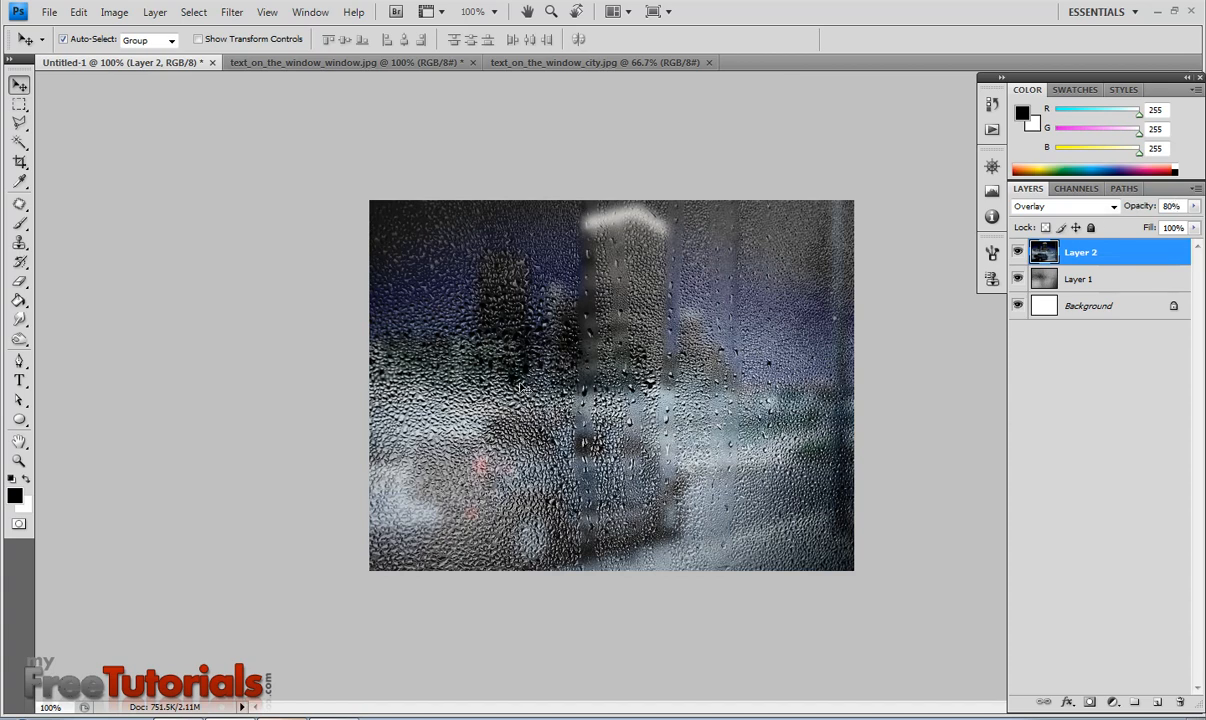
{"action": "mouse_move", "coordinate": [785, 384]}
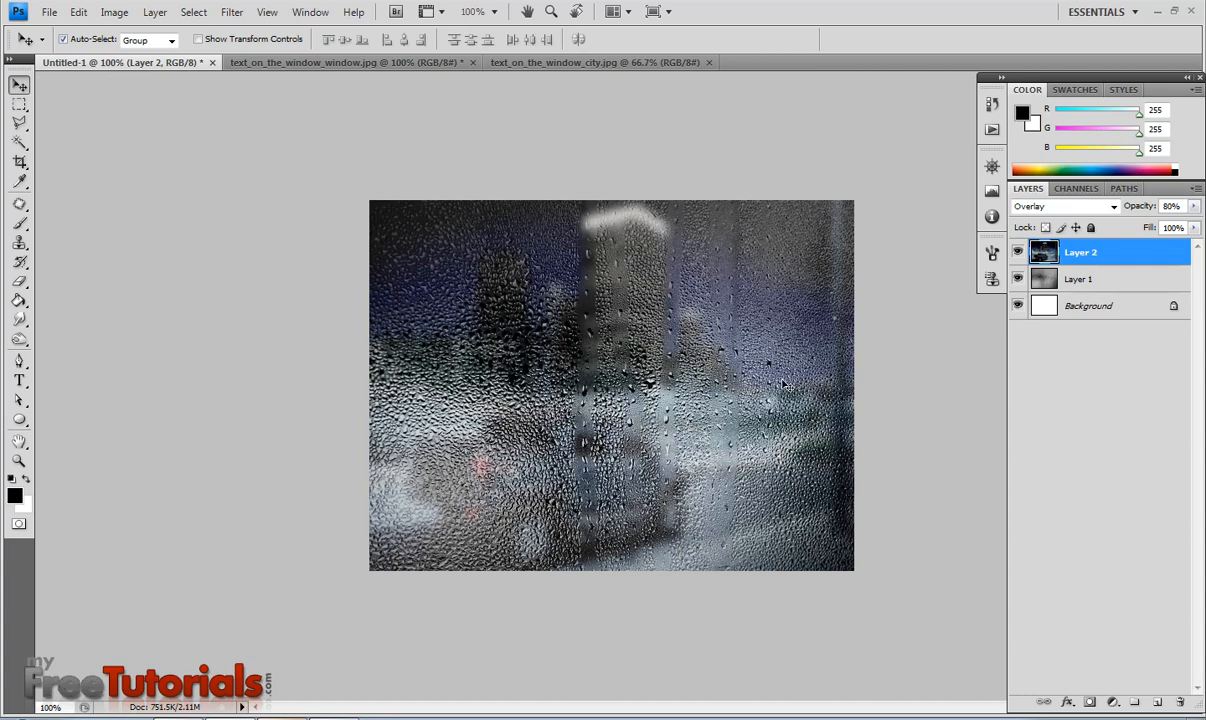
Brush 'Life is Good :)' in black on a new Layer 3.
{"action": "left_click", "coordinate": [19, 224]}
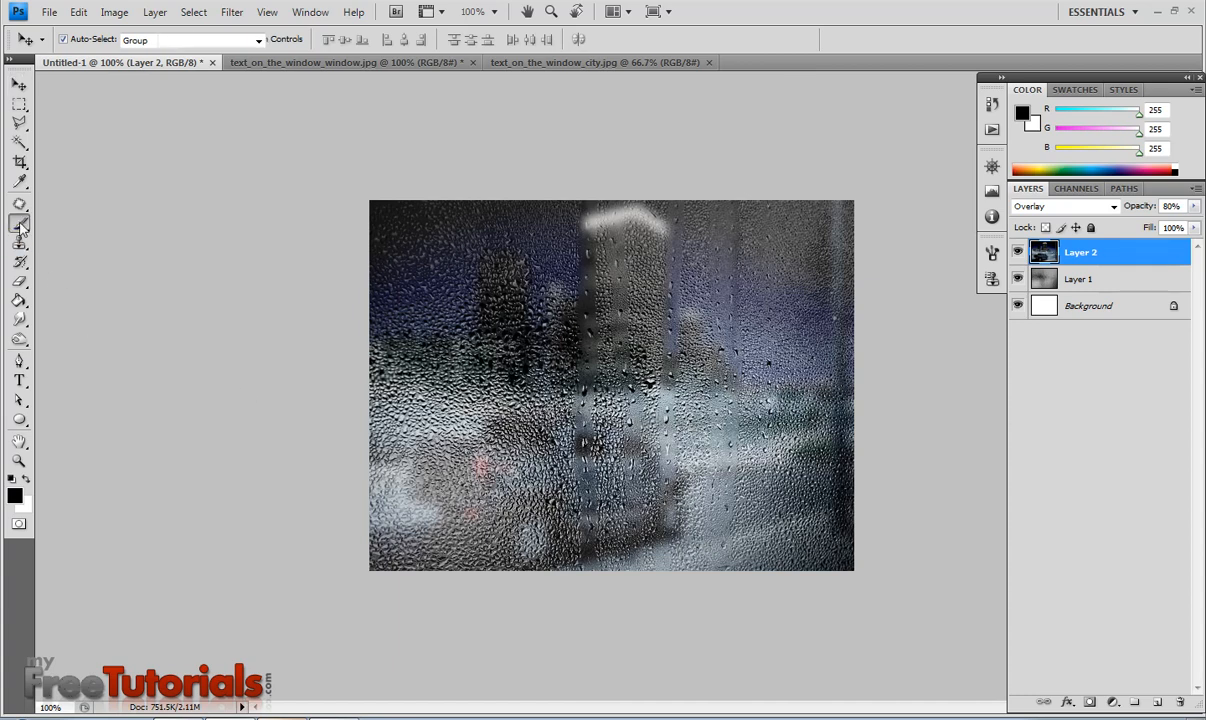
{"action": "left_click", "coordinate": [19, 223]}
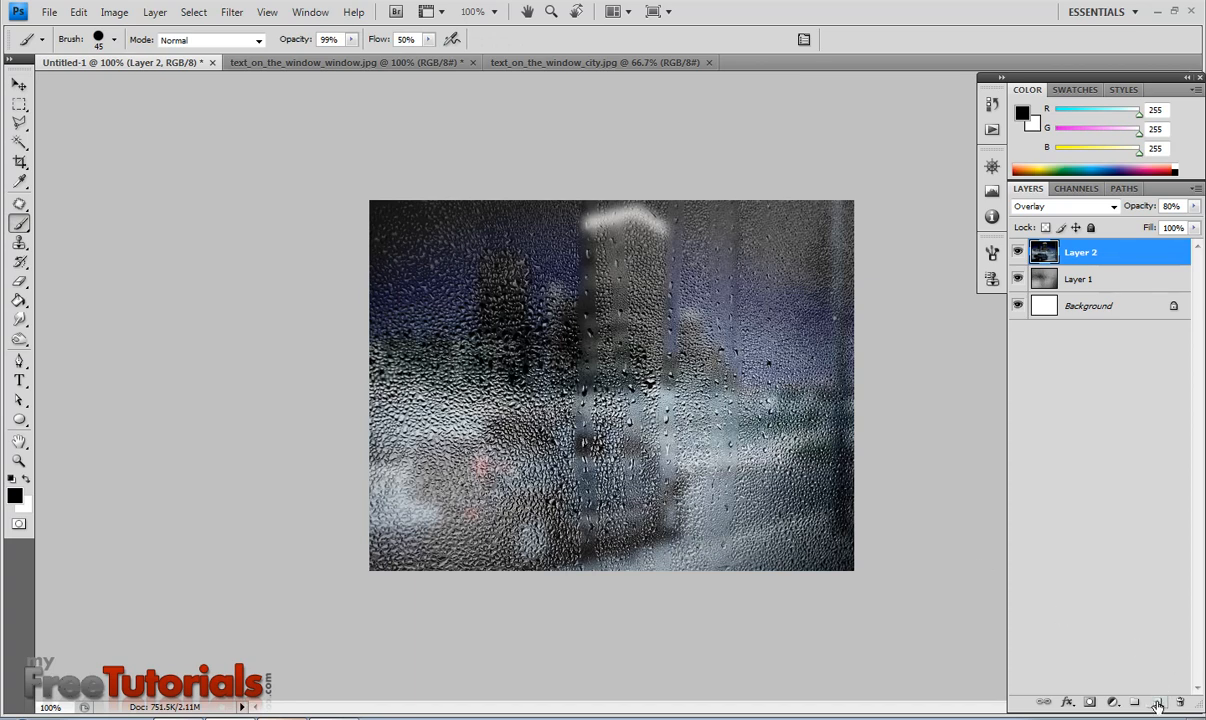
{"action": "left_click", "coordinate": [1157, 702]}
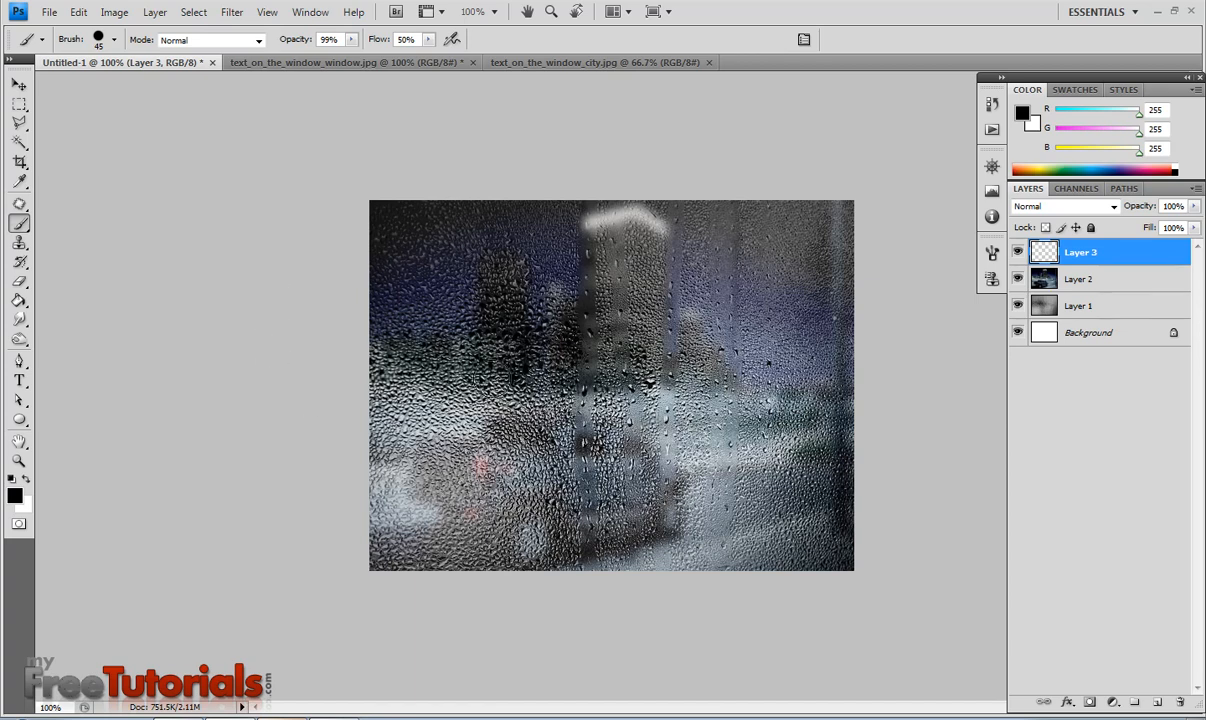
{"action": "mouse_move", "coordinate": [133, 104]}
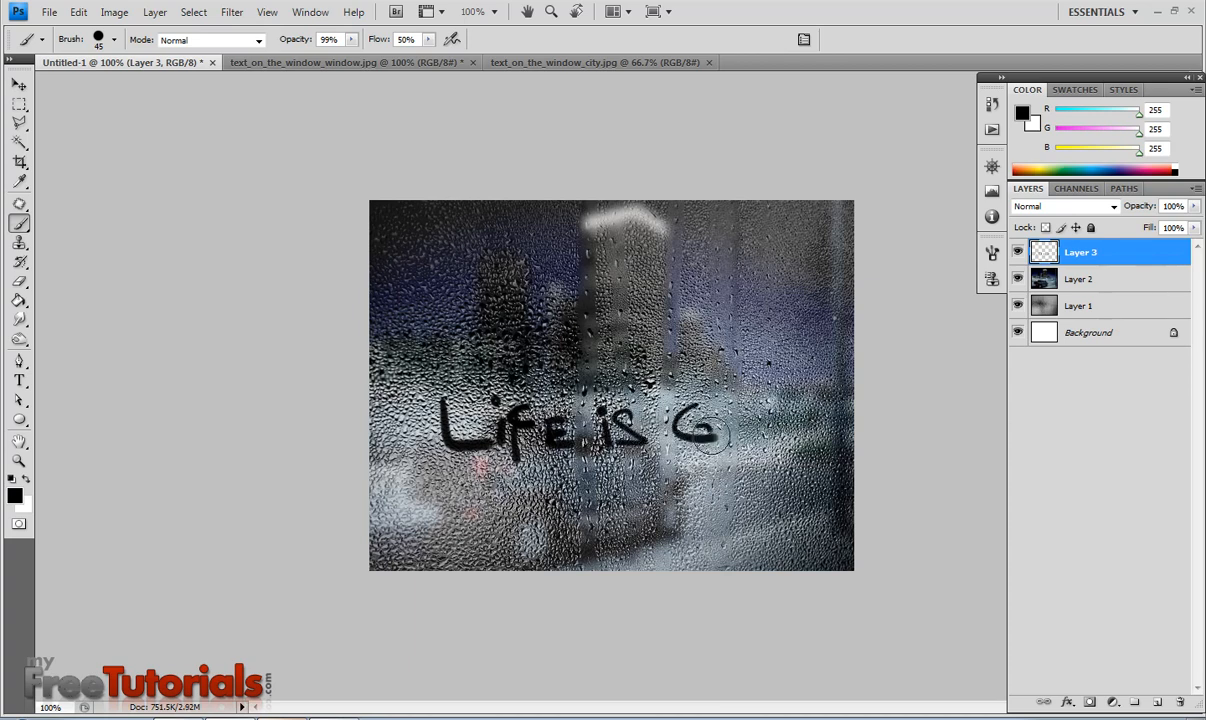
{"action": "left_click_drag", "start_coordinate": [710, 430], "coordinate": [765, 430]}
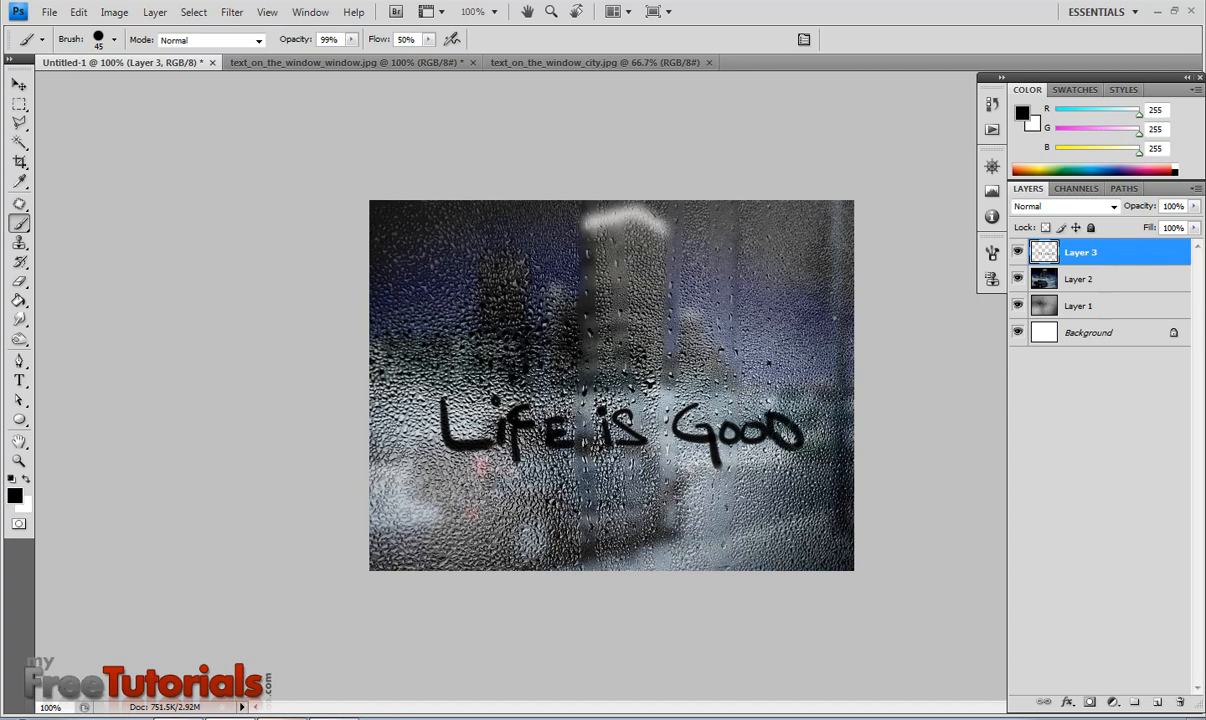
{"action": "left_click", "coordinate": [820, 432]}
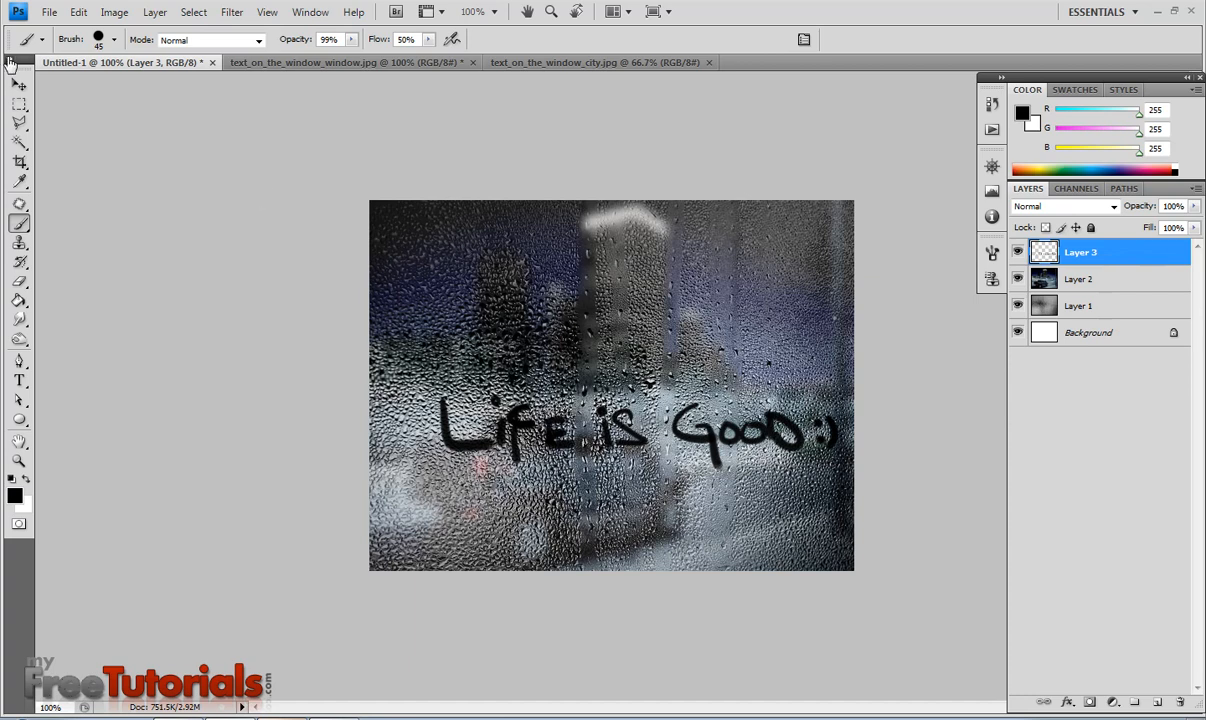
{"action": "left_click", "coordinate": [20, 85]}
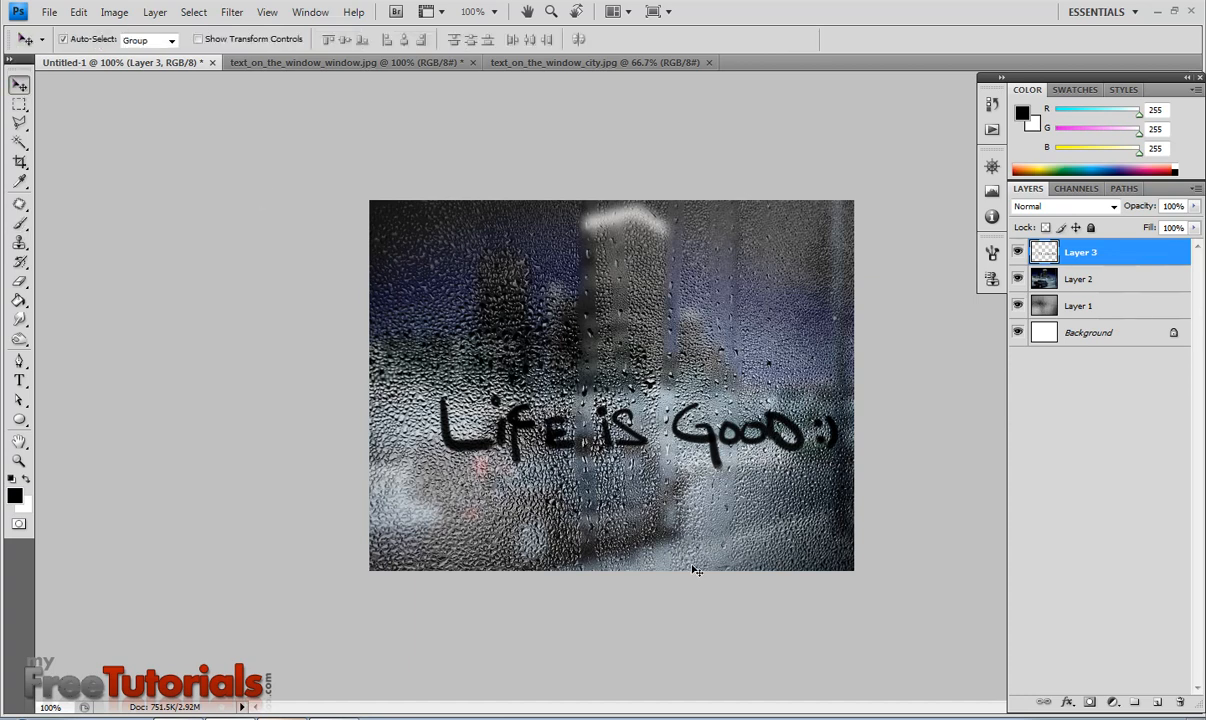
Move the handwritten text up and left, and save as Psd.psd.
{"action": "left_click_drag", "start_coordinate": [640, 430], "coordinate": [640, 470]}
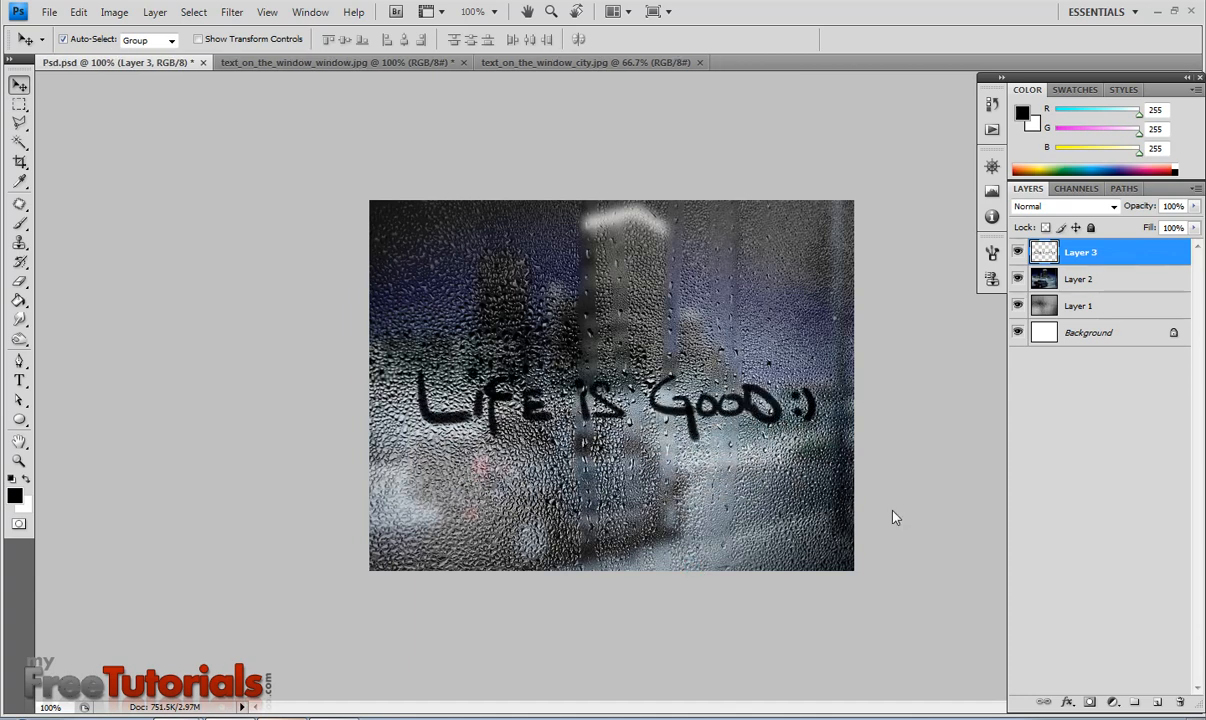
{"action": "mouse_move", "coordinate": [583, 472]}
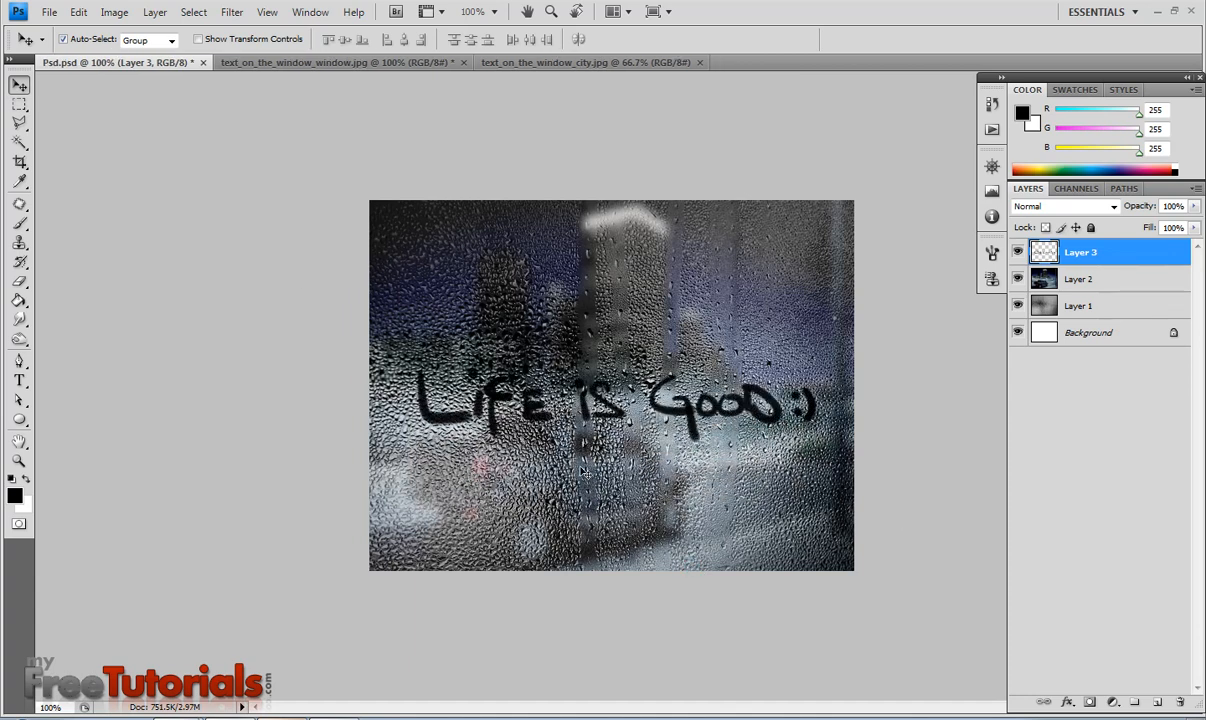
{"action": "left_click", "coordinate": [1080, 279]}
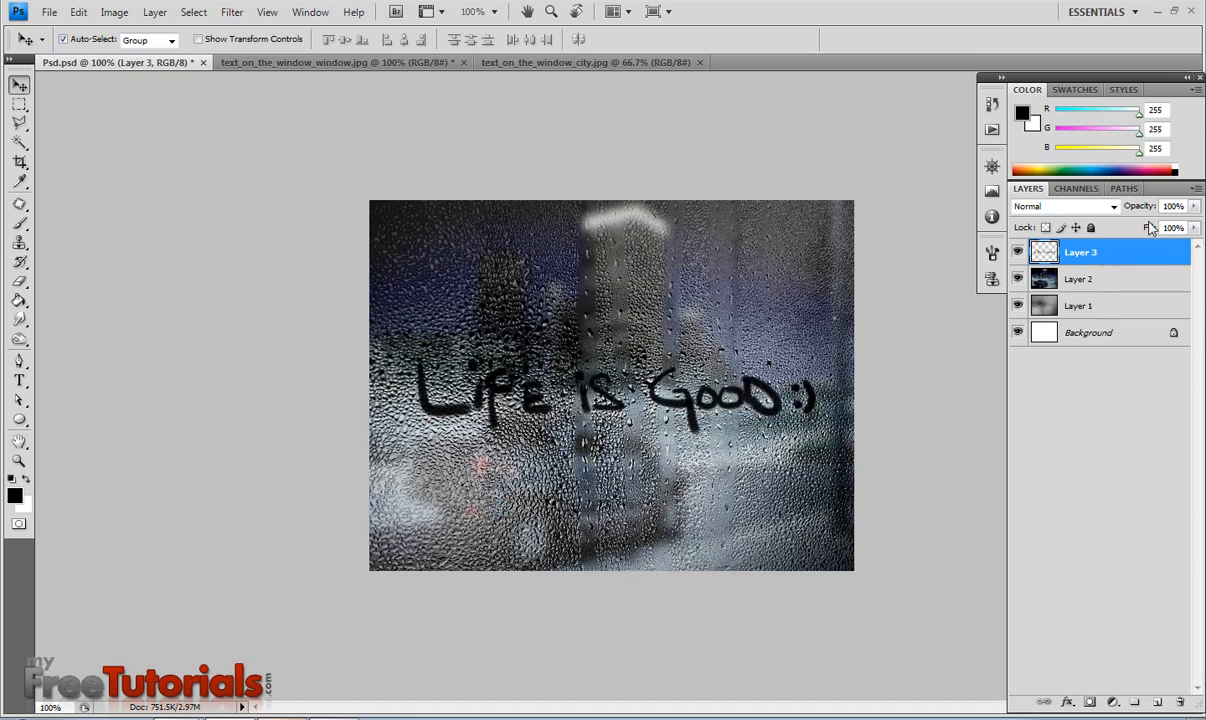
Set Layer 3 to Overlay and duplicate it as Layer 3 copy.
{"action": "left_click", "coordinate": [1065, 206]}
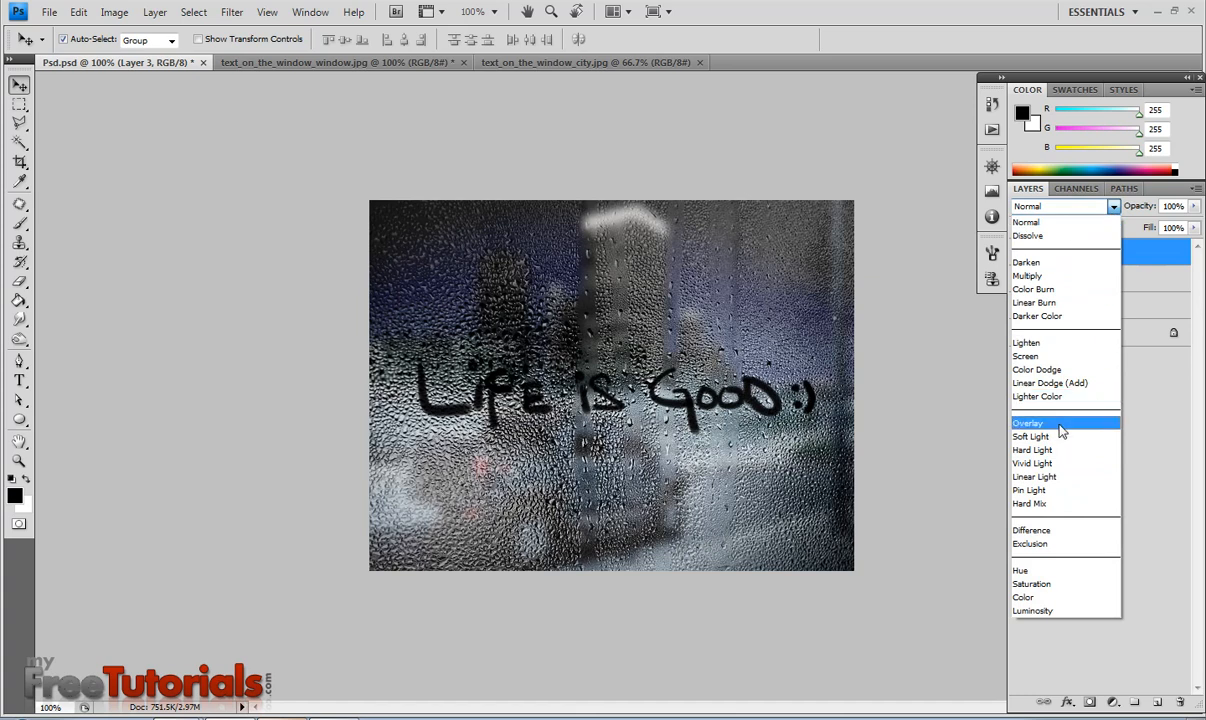
{"action": "left_click", "coordinate": [1028, 422]}
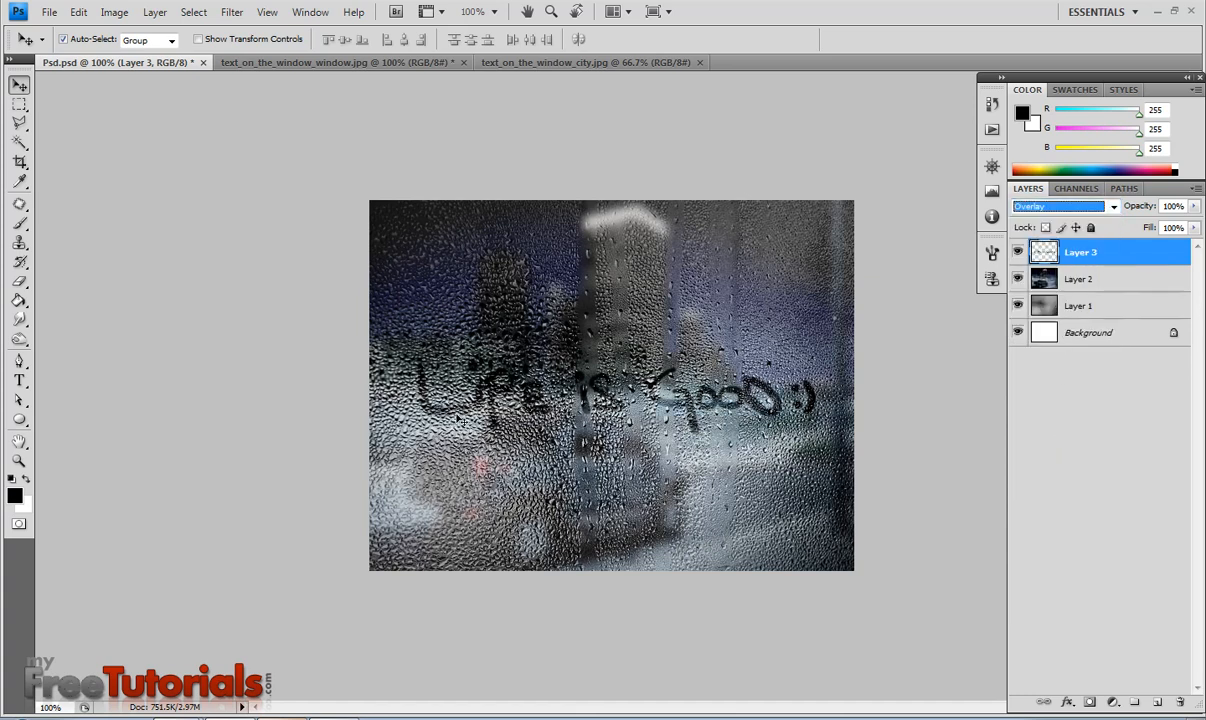
{"action": "mouse_move", "coordinate": [725, 412]}
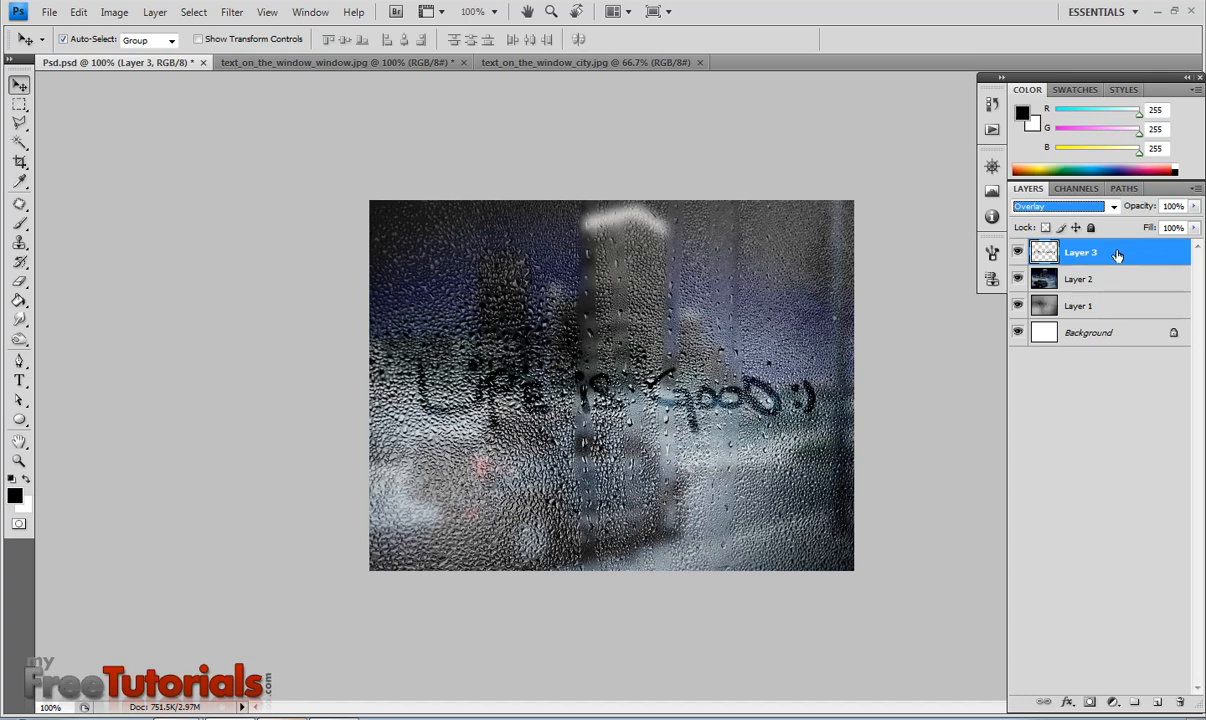
{"action": "right_click", "coordinate": [1080, 252]}
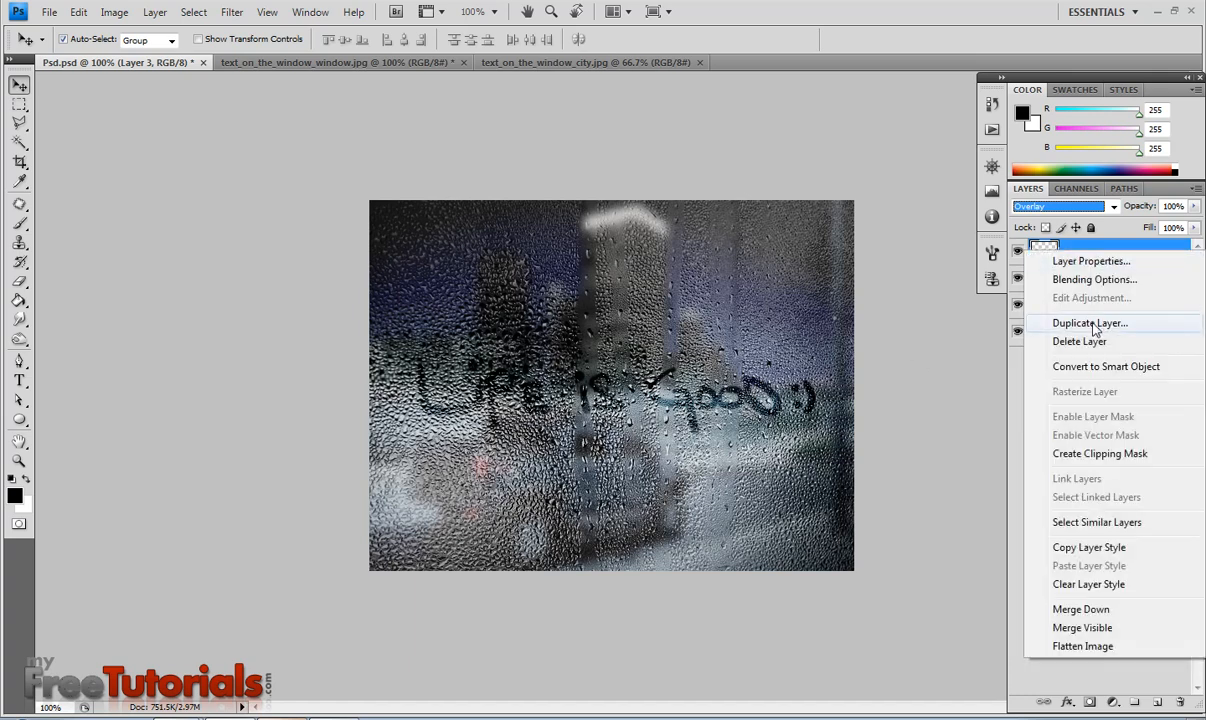
{"action": "left_click", "coordinate": [1090, 322]}
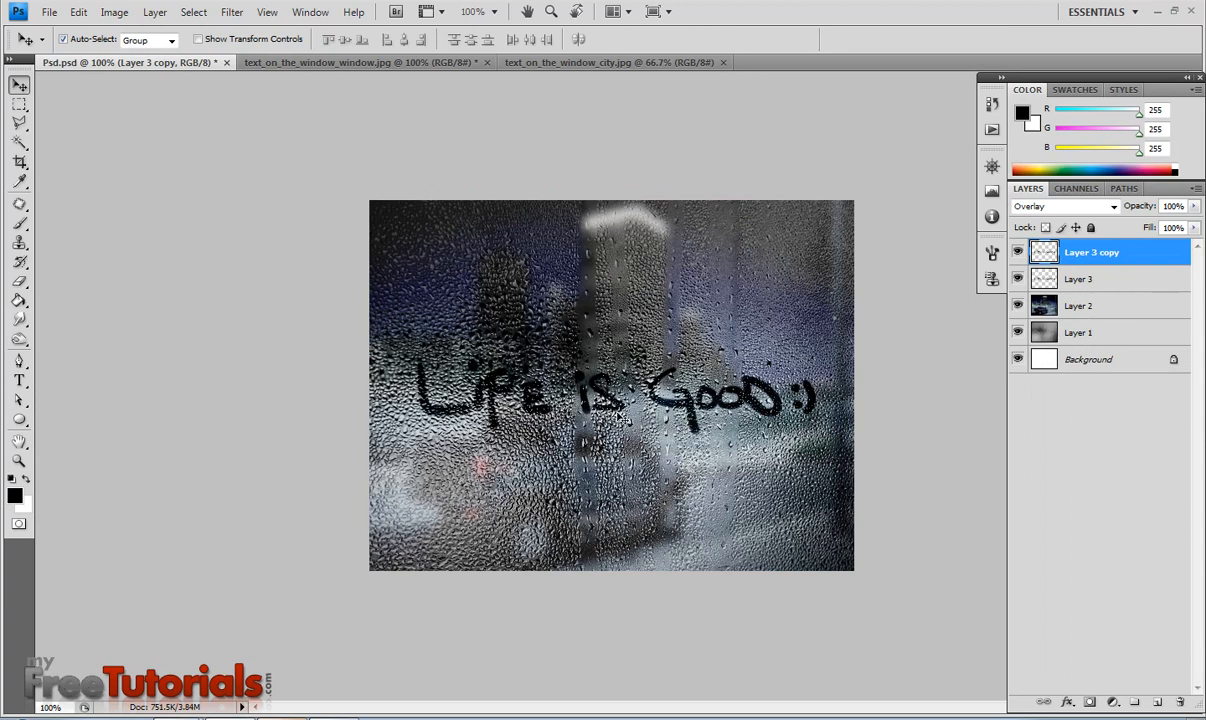
{"action": "mouse_move", "coordinate": [790, 577]}
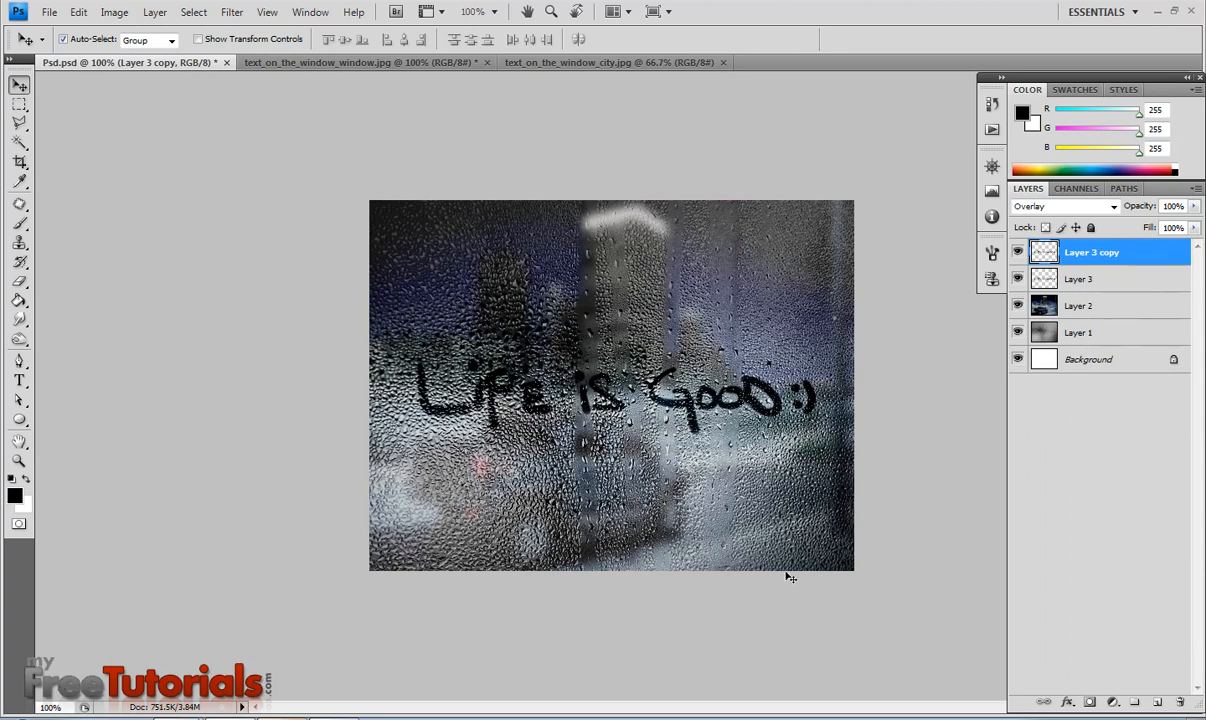
{"action": "mouse_move", "coordinate": [771, 451]}
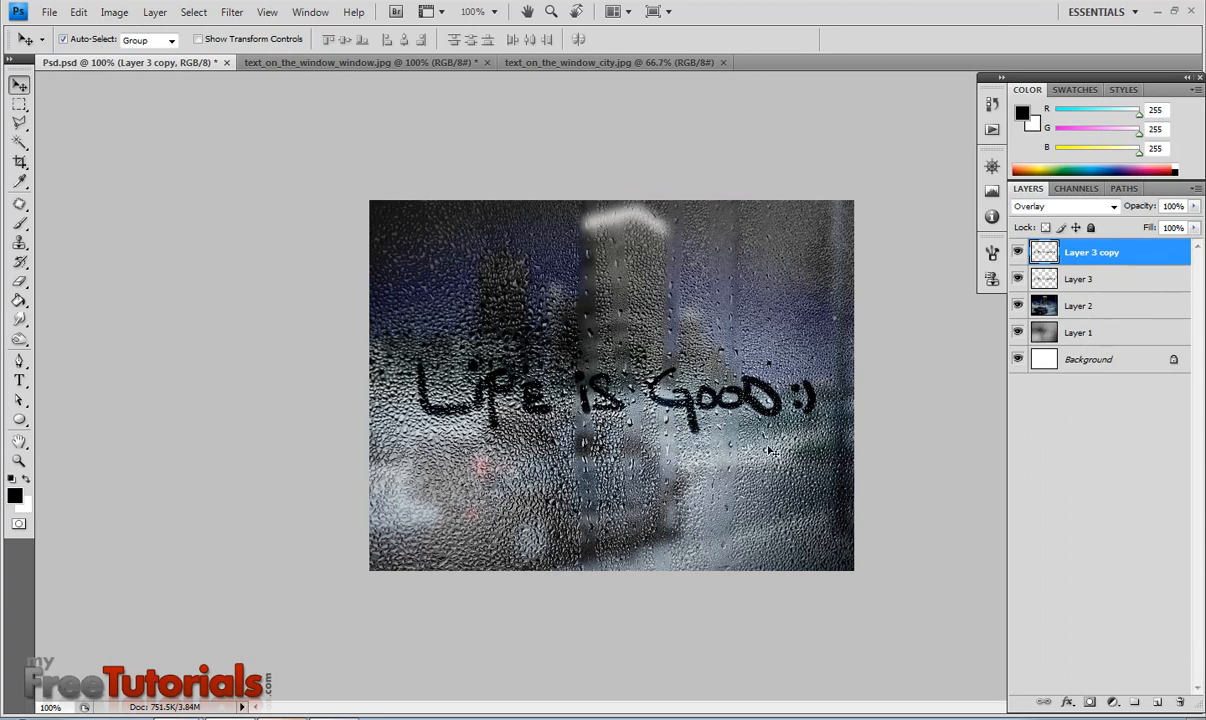
{"action": "mouse_move", "coordinate": [757, 507]}
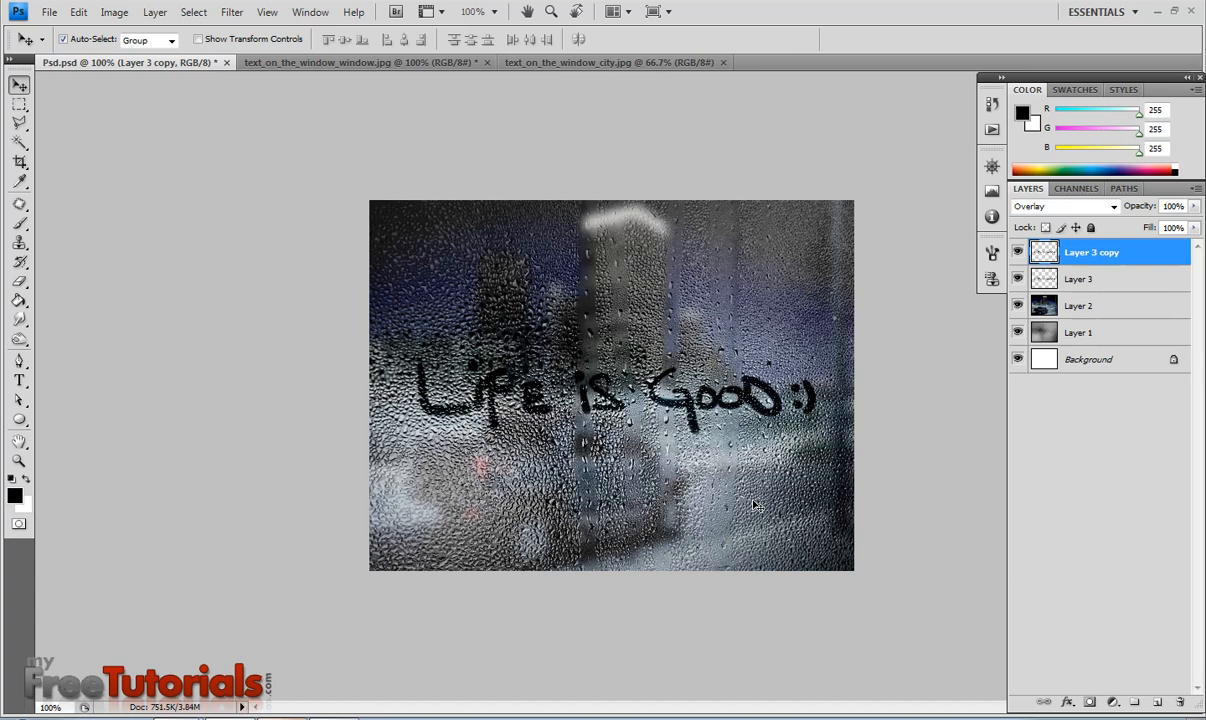